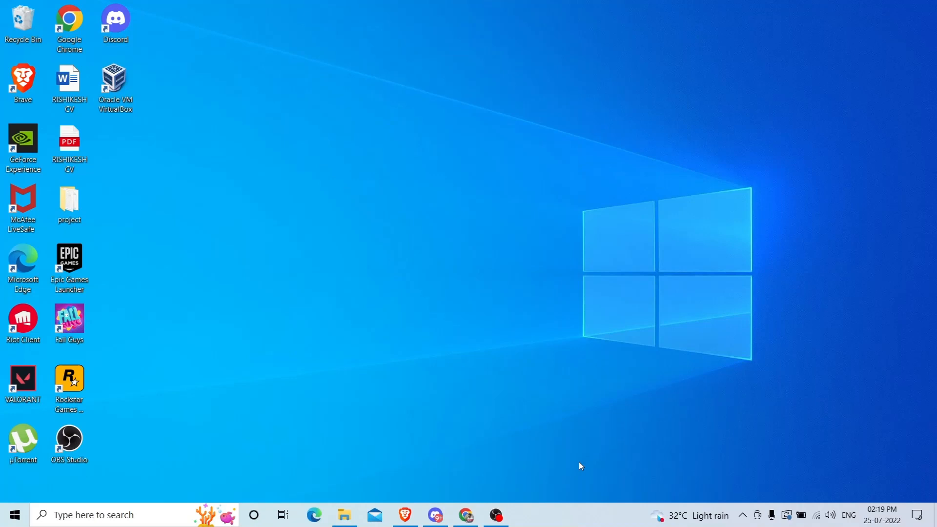
{"action": "mouse_move", "coordinate": [581, 401]}
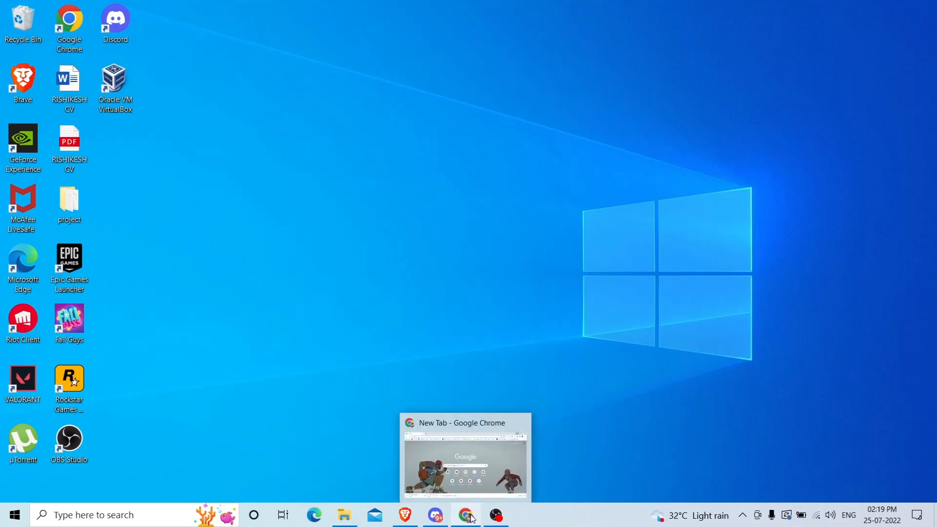
Step: Bring forward the Chrome window showing the Google results for virtualbox
{"action": "left_click", "coordinate": [465, 515]}
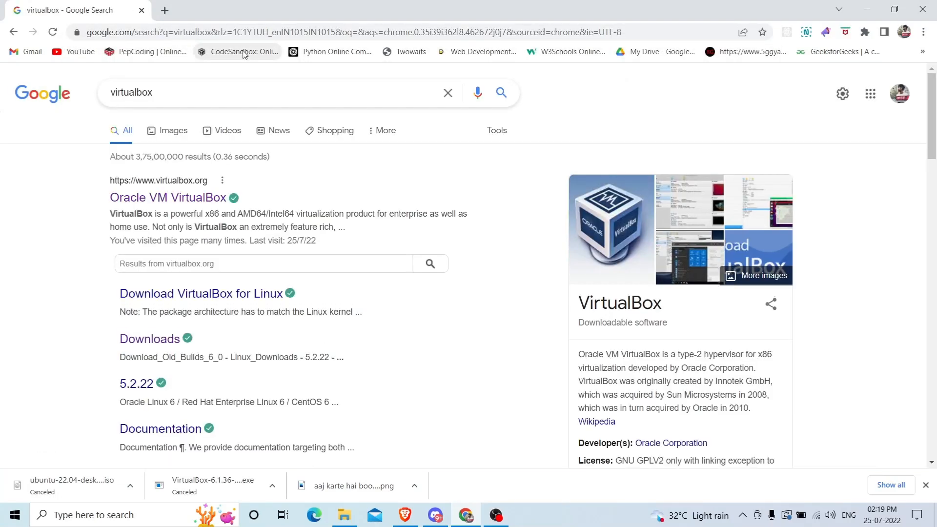
{"action": "mouse_move", "coordinate": [205, 223]}
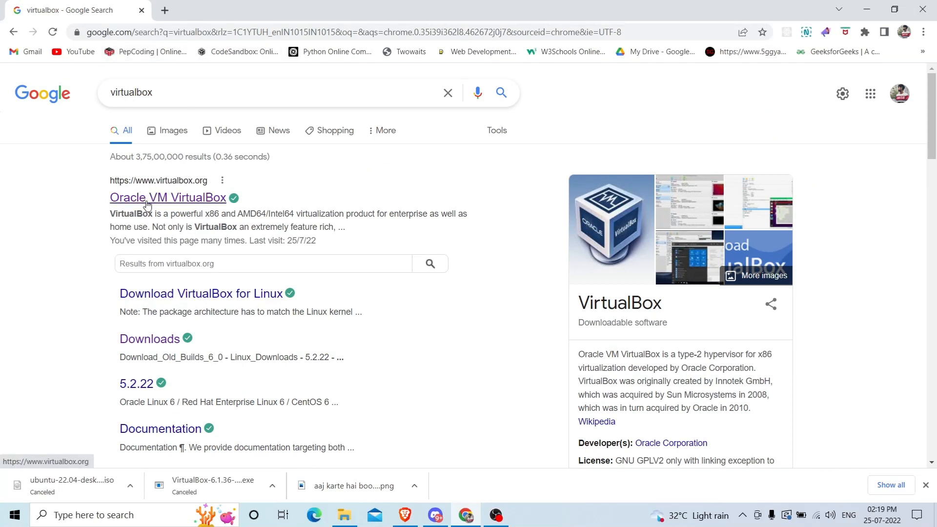
{"action": "mouse_move", "coordinate": [191, 205]}
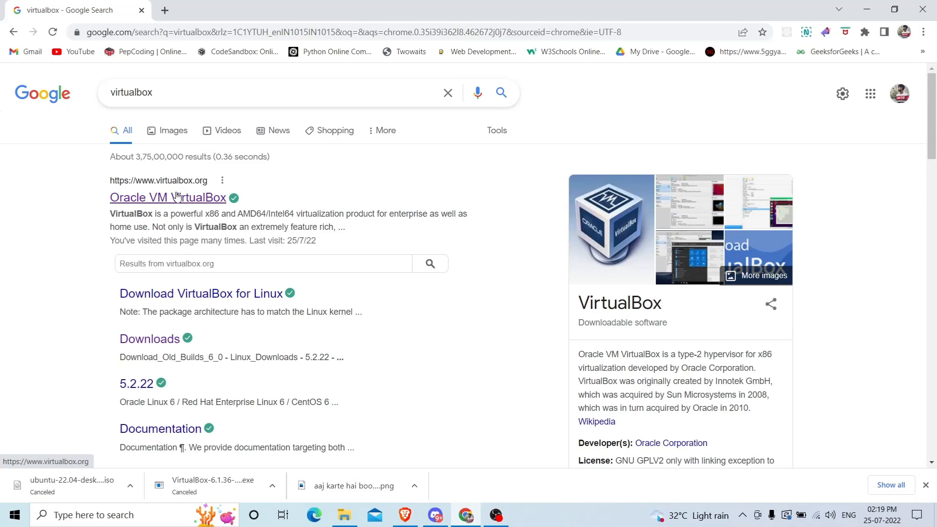
Step: From virtualbox.org's Downloads page, start the VirtualBox 6.1.36 Windows hosts installer download, then cancel it
{"action": "left_click", "coordinate": [168, 197]}
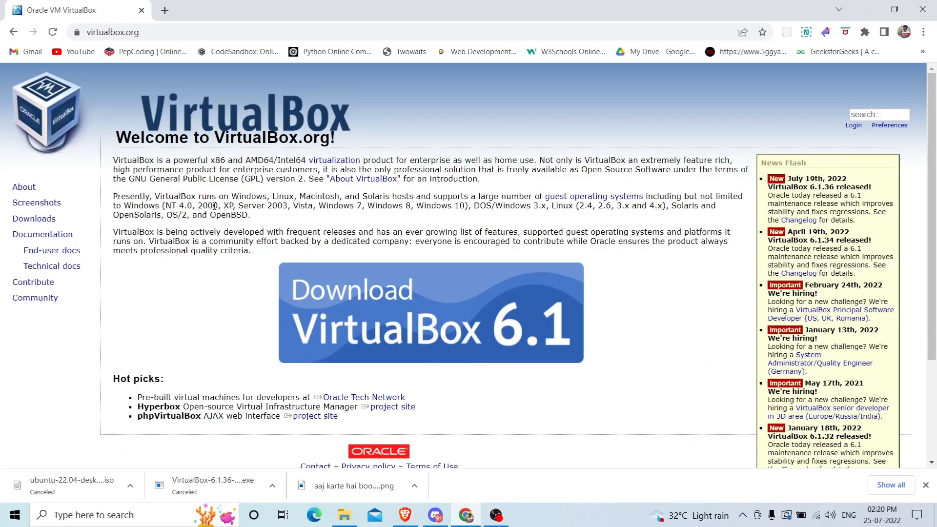
{"action": "mouse_move", "coordinate": [49, 179]}
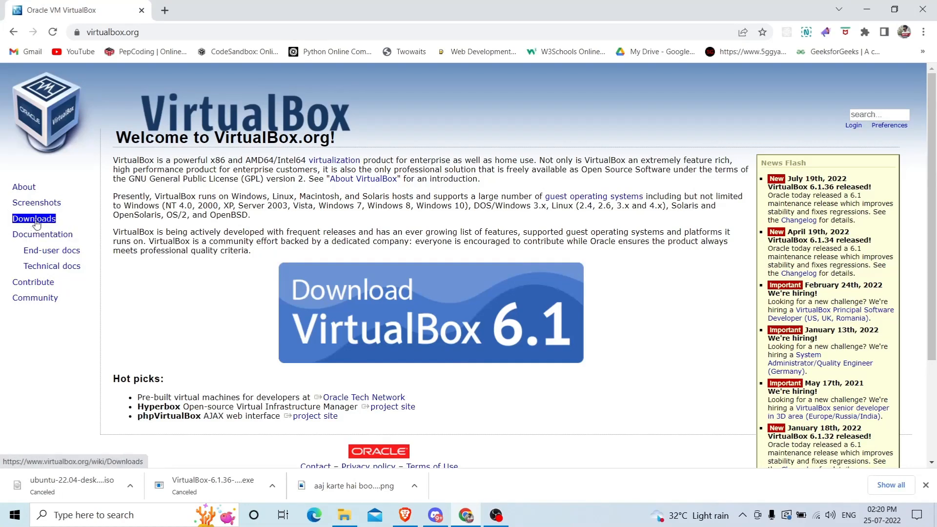
{"action": "mouse_move", "coordinate": [35, 221]}
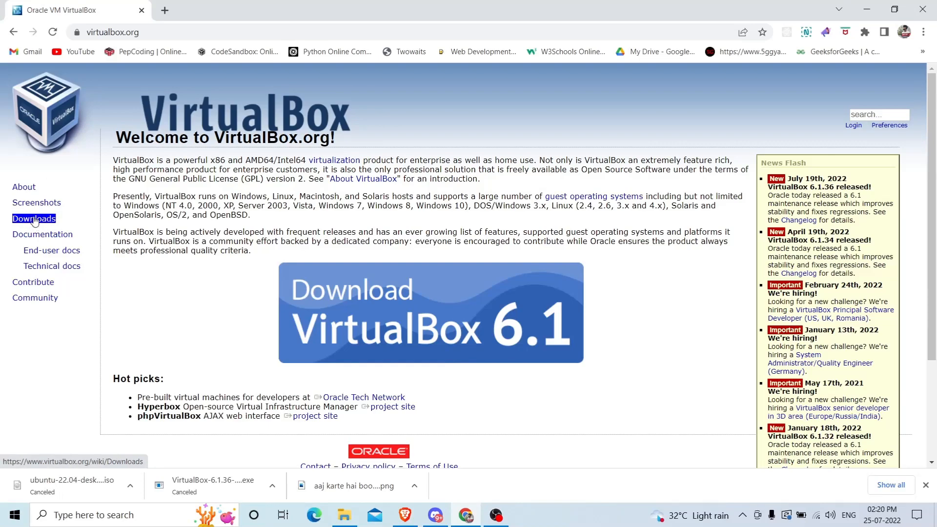
{"action": "left_click", "coordinate": [34, 219]}
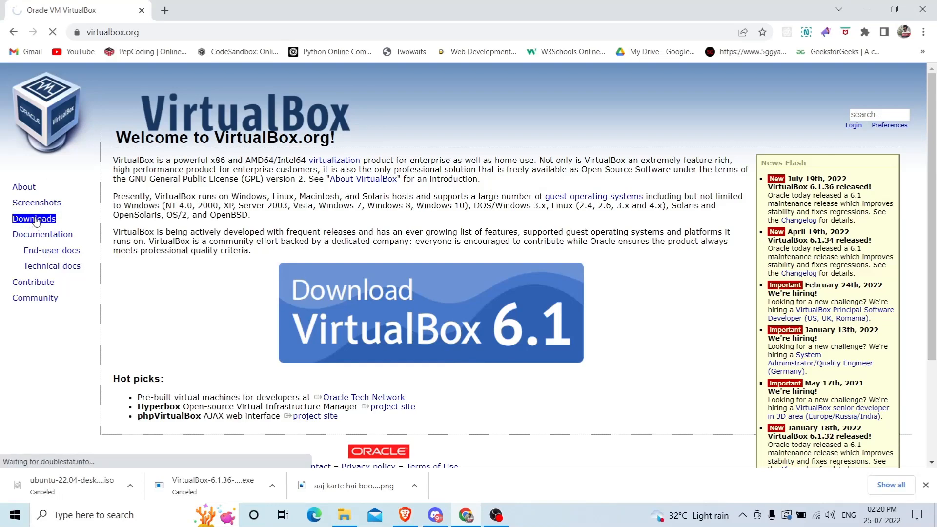
{"action": "left_click", "coordinate": [34, 219]}
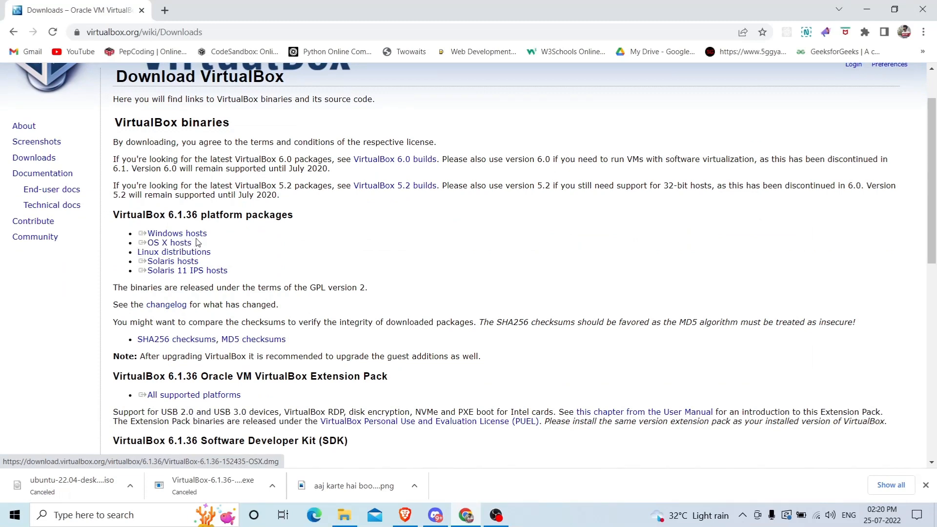
{"action": "mouse_move", "coordinate": [303, 241]}
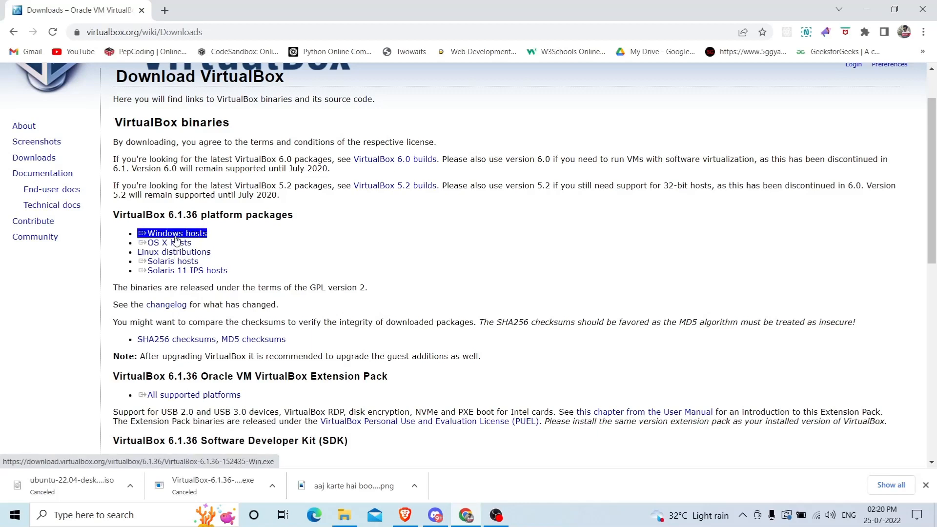
{"action": "left_click", "coordinate": [174, 233]}
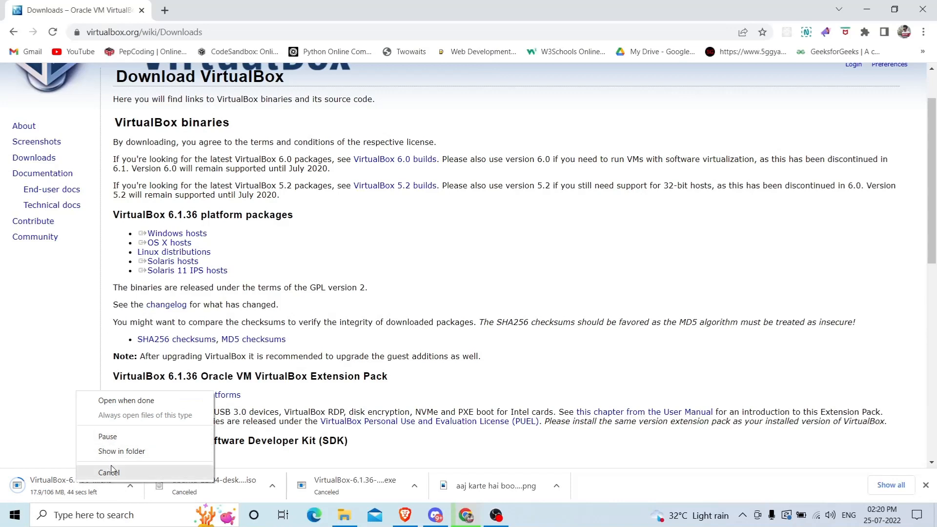
{"action": "left_click", "coordinate": [109, 473]}
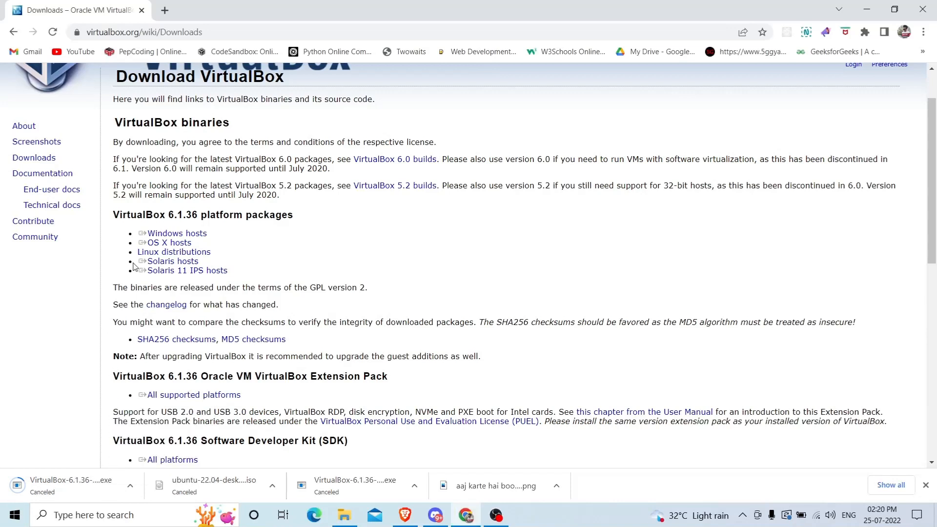
{"action": "mouse_move", "coordinate": [179, 10]}
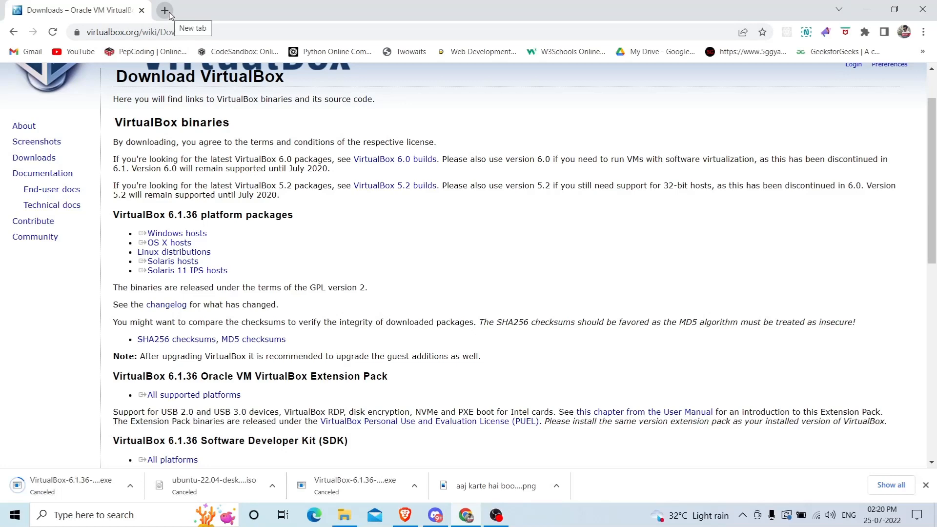
Step: In a new tab, search Google for ubuntu and open the official ubuntu.com site
{"action": "left_click", "coordinate": [175, 10]}
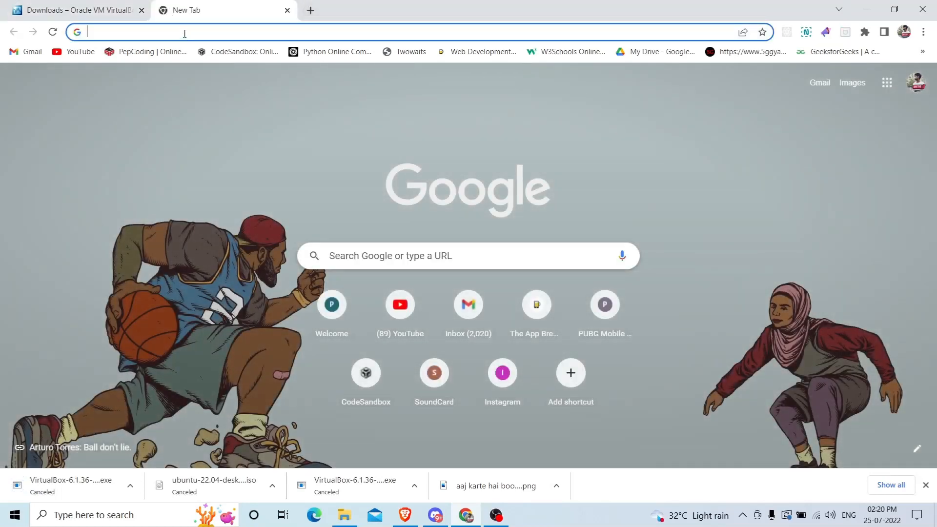
{"action": "left_click", "coordinate": [185, 32]}
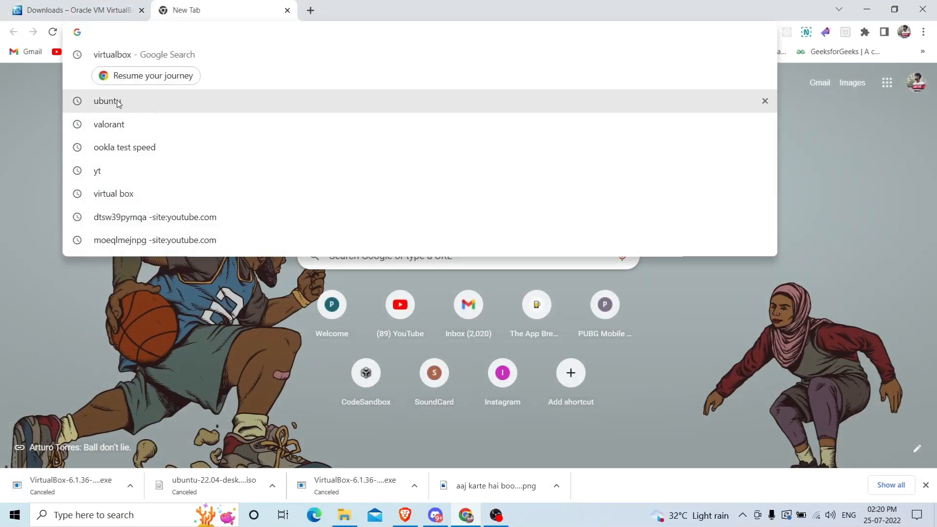
{"action": "left_click", "coordinate": [106, 101]}
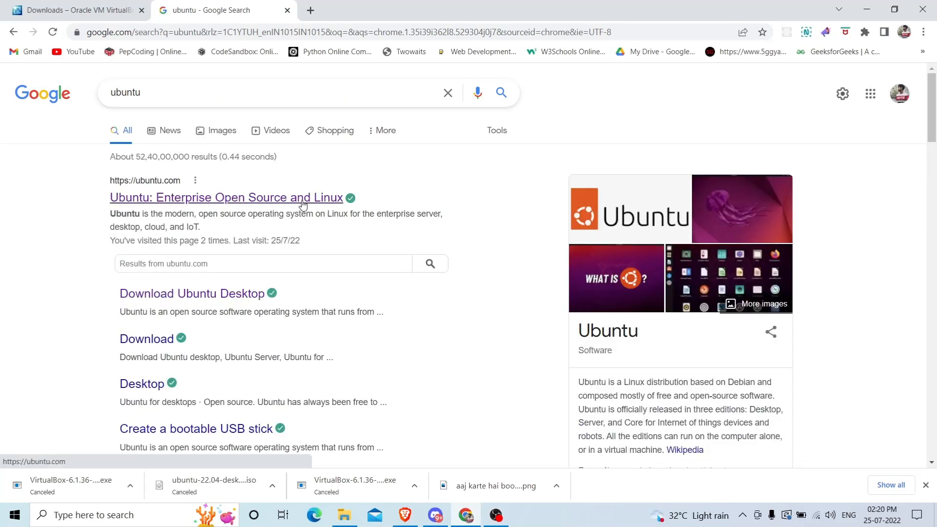
{"action": "mouse_move", "coordinate": [274, 199]}
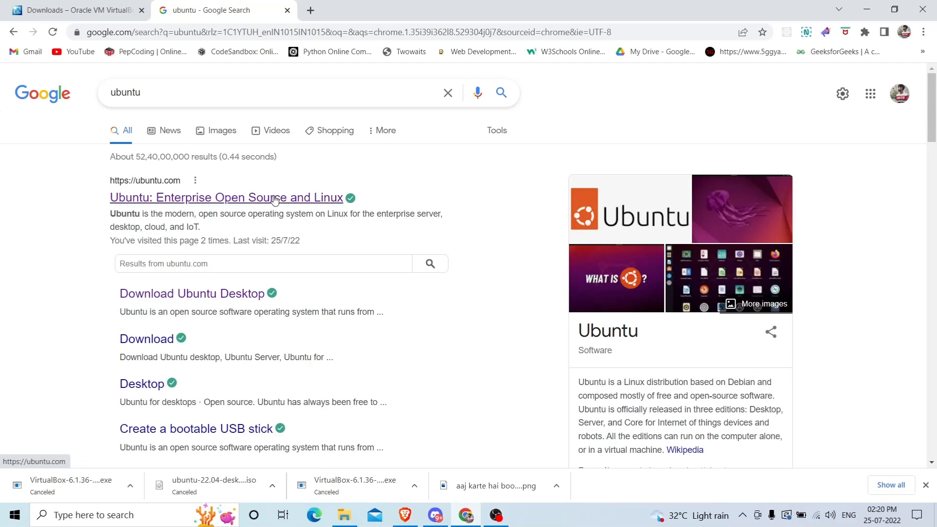
{"action": "left_click", "coordinate": [226, 197]}
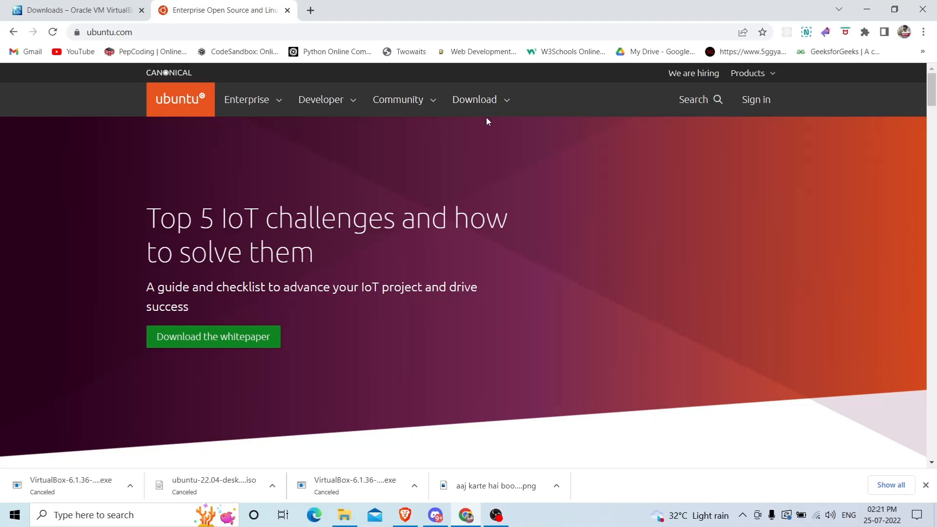
Step: From Download > Ubuntu Desktop, start the Ubuntu 22.04 LTS desktop ISO download
{"action": "left_click", "coordinate": [474, 99]}
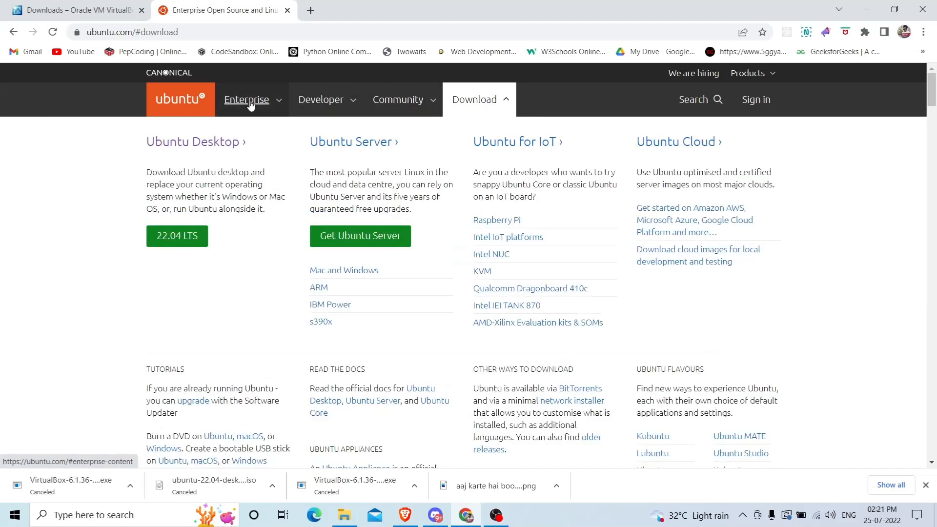
{"action": "mouse_move", "coordinate": [187, 142]}
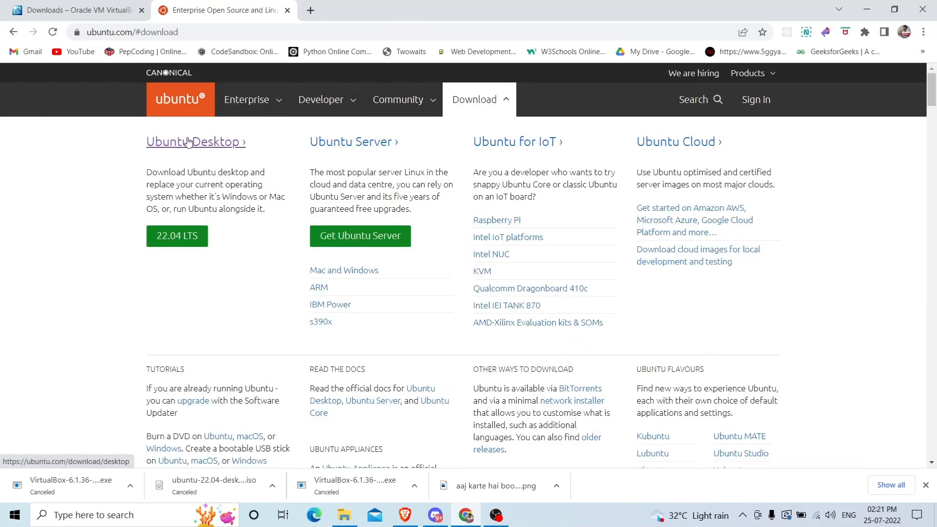
{"action": "left_click", "coordinate": [186, 142]}
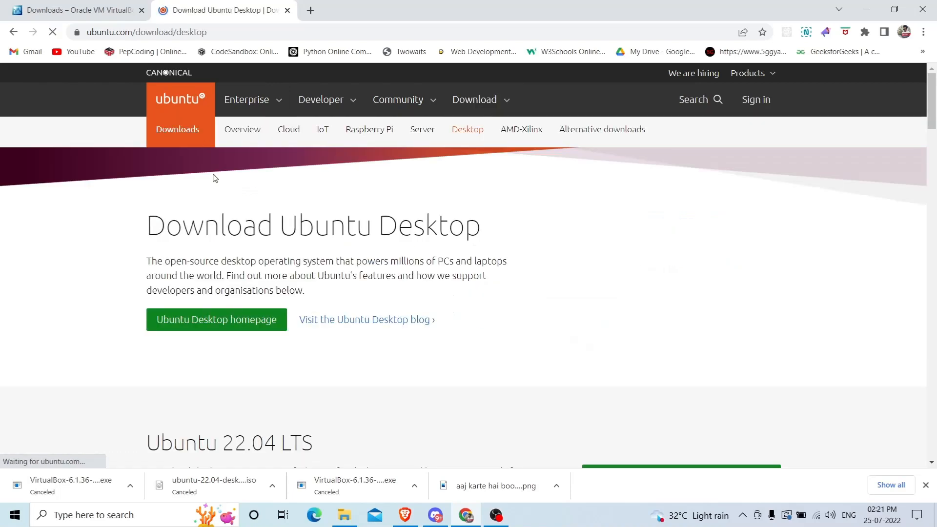
{"action": "scroll", "scroll_direction": "down", "scroll_amount": 3}
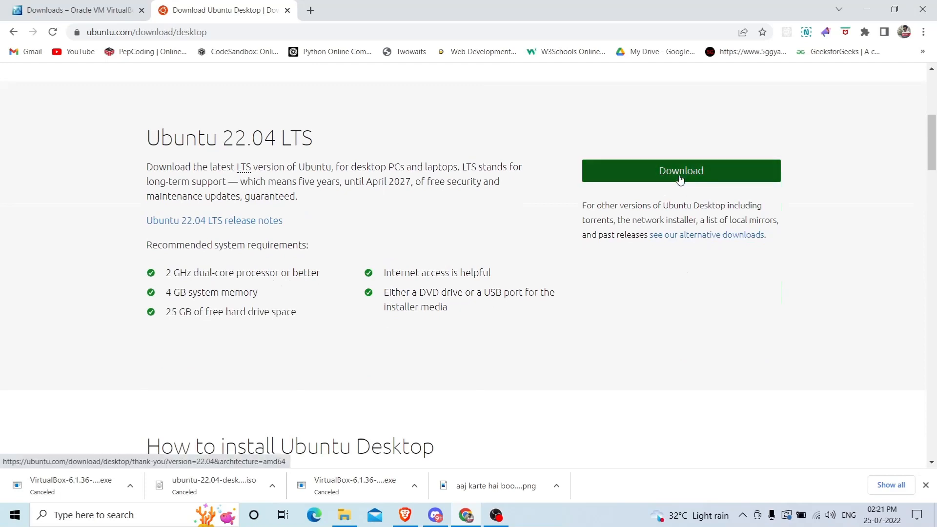
{"action": "left_click", "coordinate": [681, 171]}
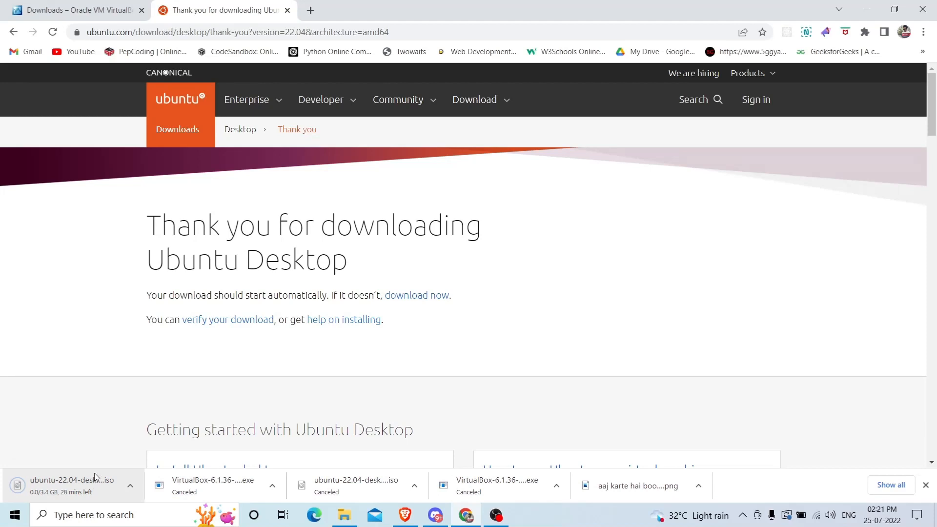
{"action": "mouse_move", "coordinate": [89, 490]}
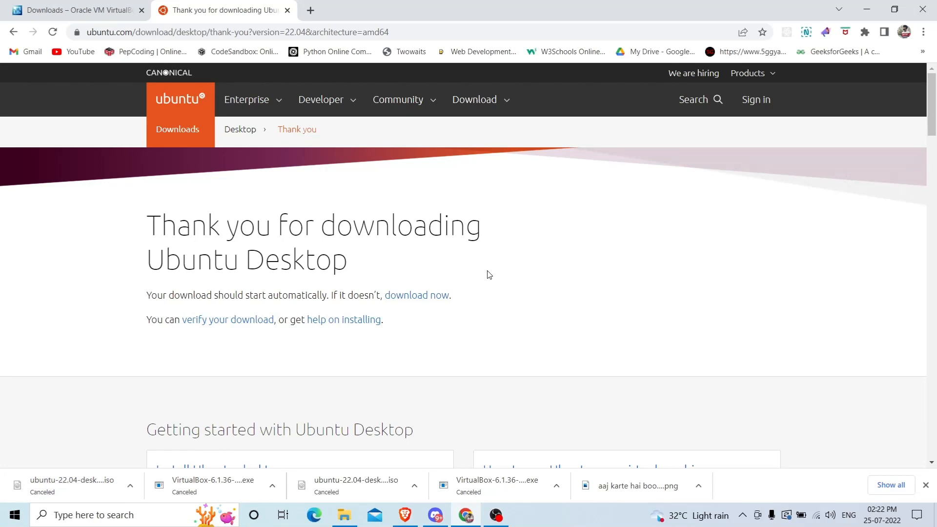
Step: Launch the VirtualBox 6.1.36 installer from Downloads and accept the default features and location
{"action": "left_click", "coordinate": [343, 515]}
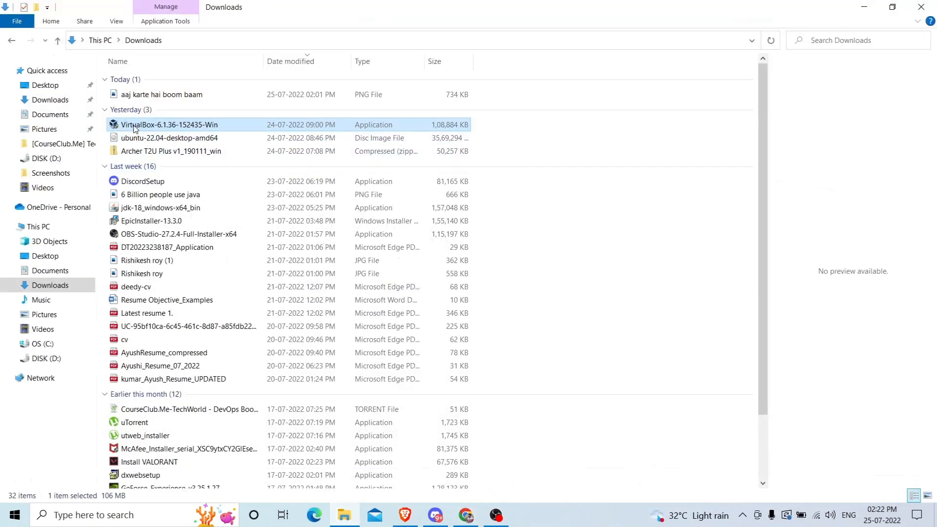
{"action": "mouse_move", "coordinate": [148, 126]}
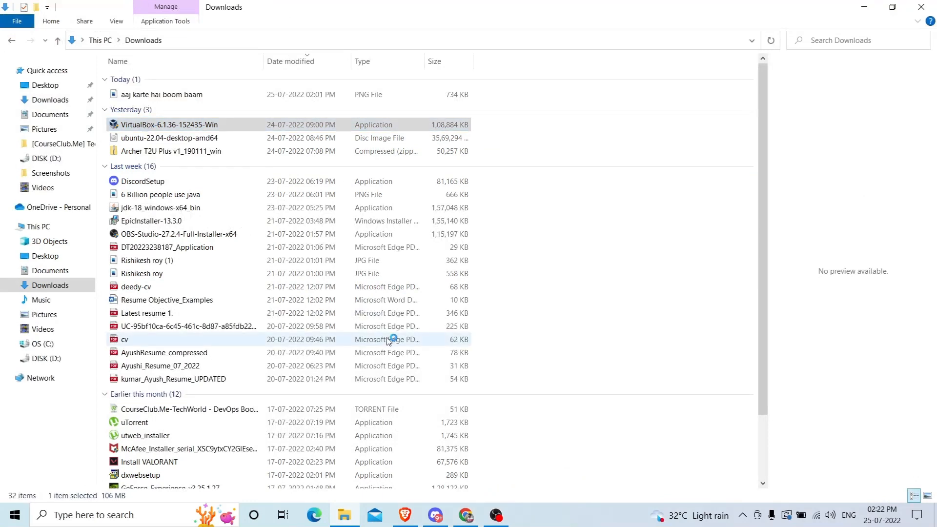
{"action": "double_click", "coordinate": [151, 125]}
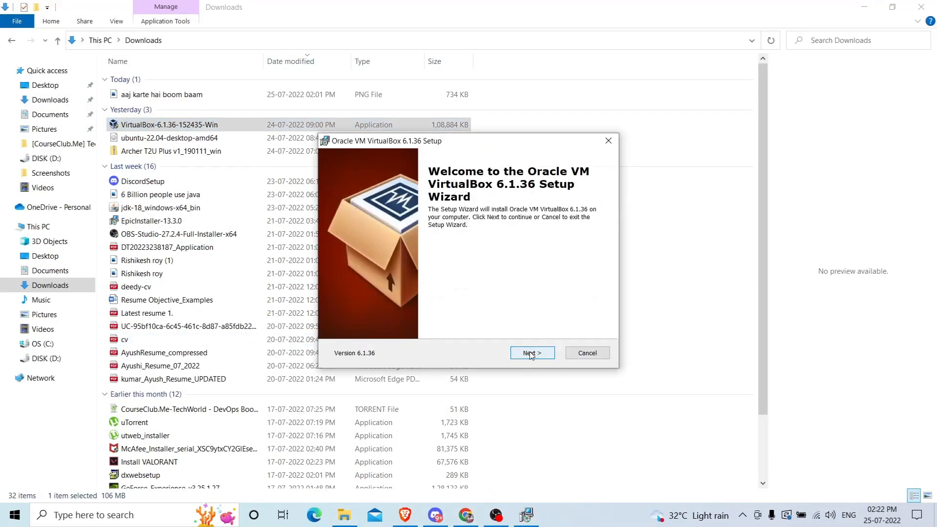
{"action": "left_click", "coordinate": [533, 353]}
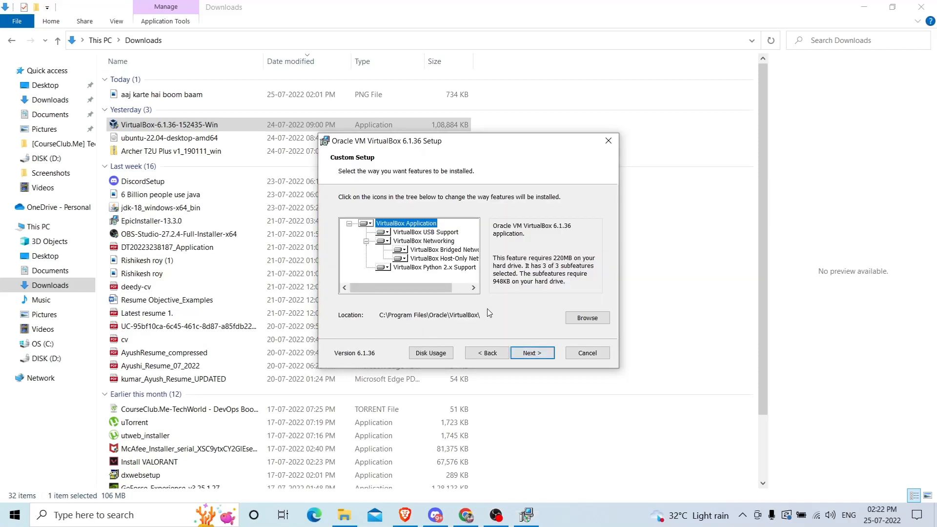
{"action": "mouse_move", "coordinate": [468, 315]}
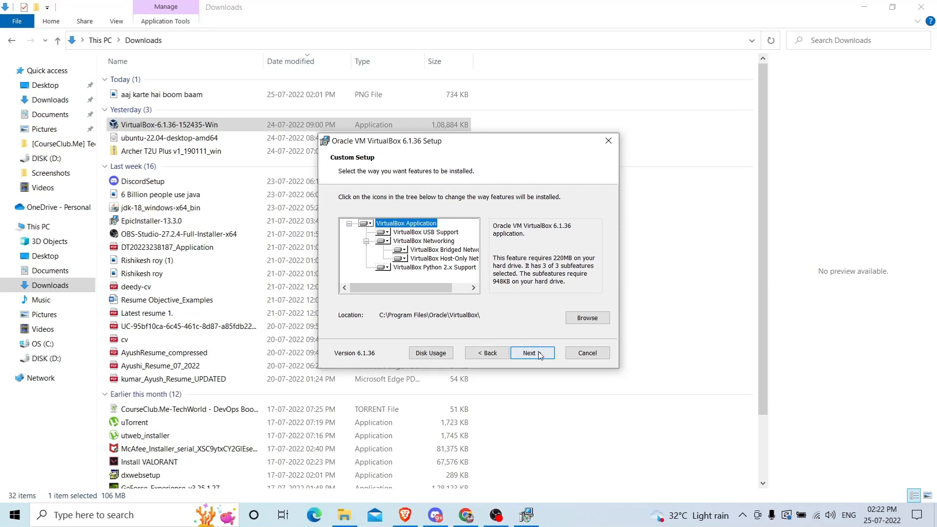
{"action": "left_click", "coordinate": [533, 353]}
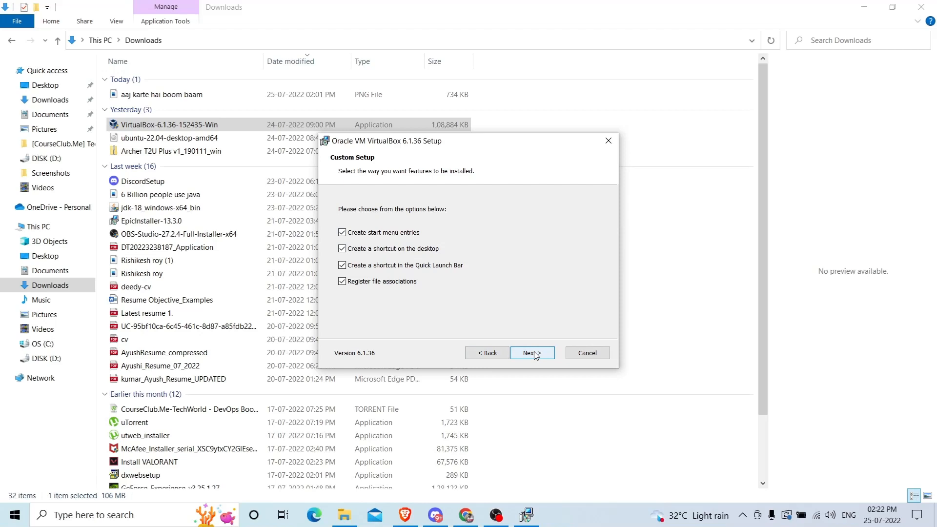
Step: Accept the network interface warning, install VirtualBox, and finish with VirtualBox set to start
{"action": "left_click", "coordinate": [532, 354]}
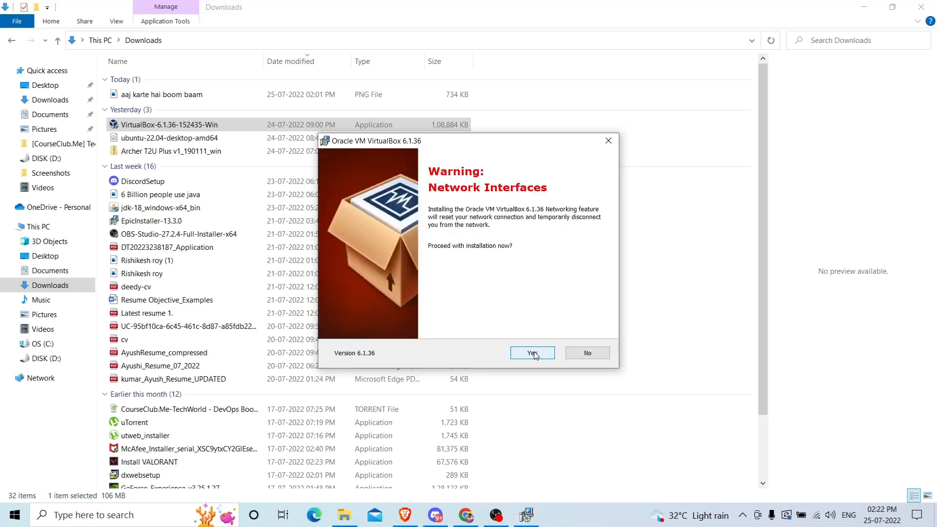
{"action": "left_click", "coordinate": [533, 353]}
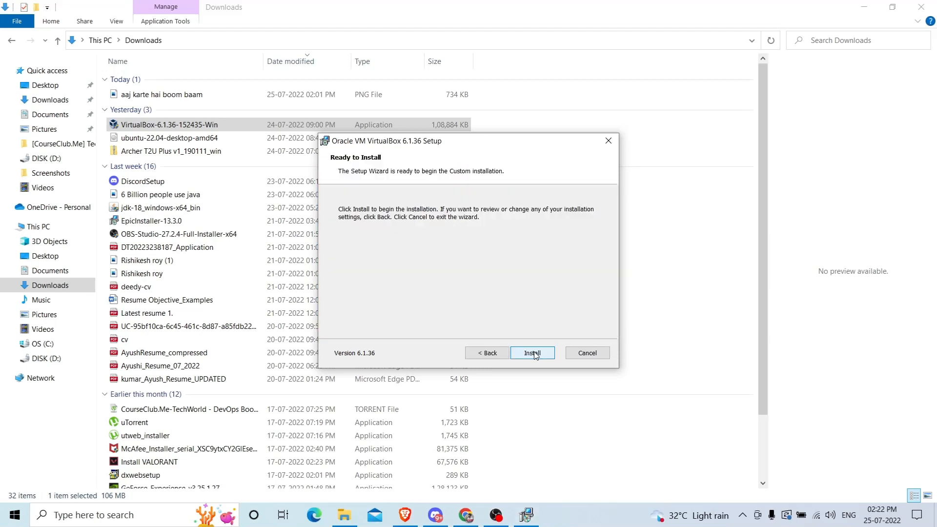
{"action": "left_click", "coordinate": [533, 353]}
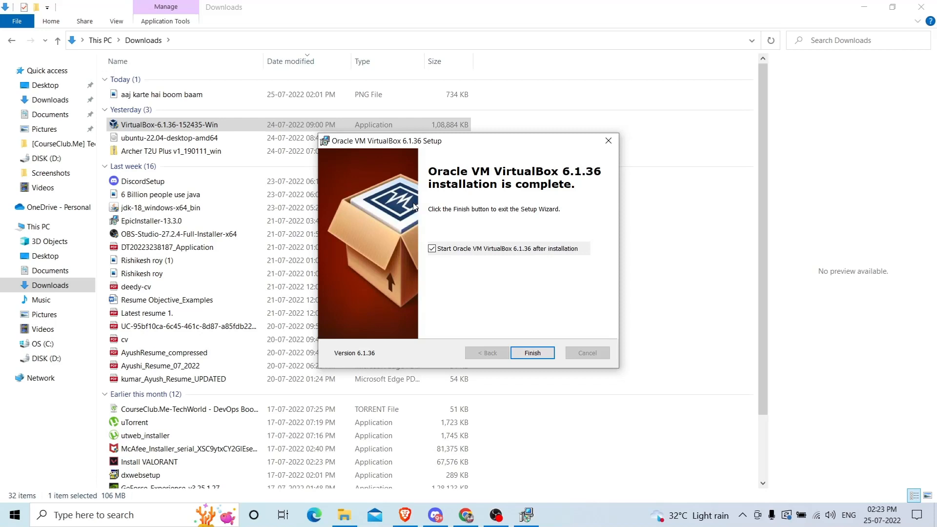
{"action": "left_click", "coordinate": [533, 353]}
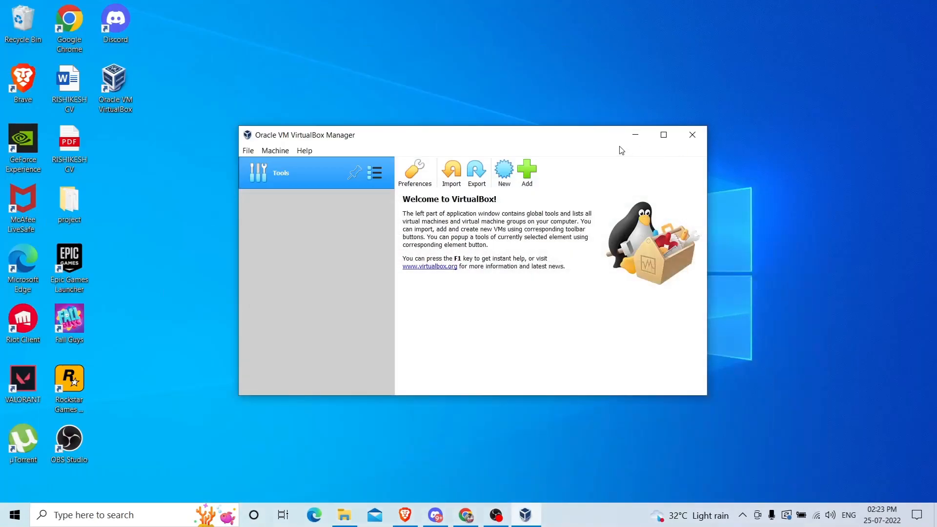
{"action": "mouse_move", "coordinate": [357, 272]}
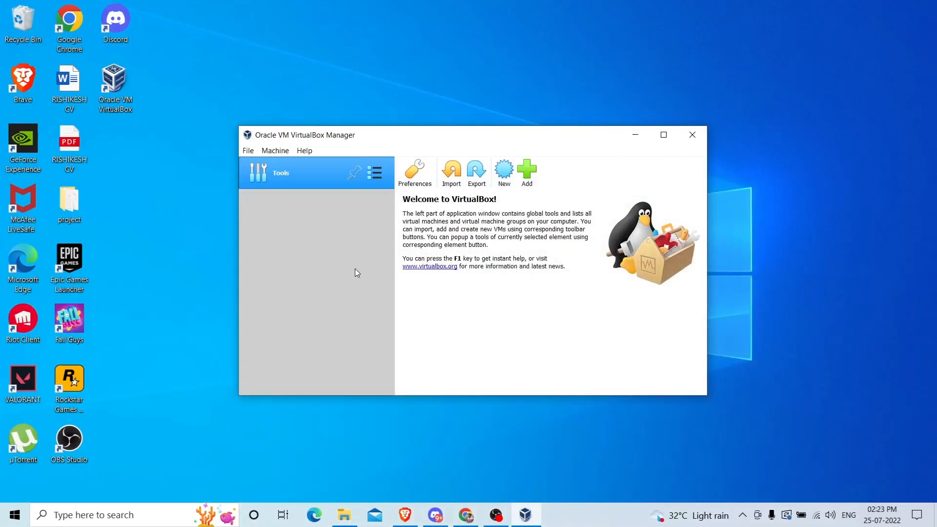
{"action": "mouse_move", "coordinate": [282, 183]}
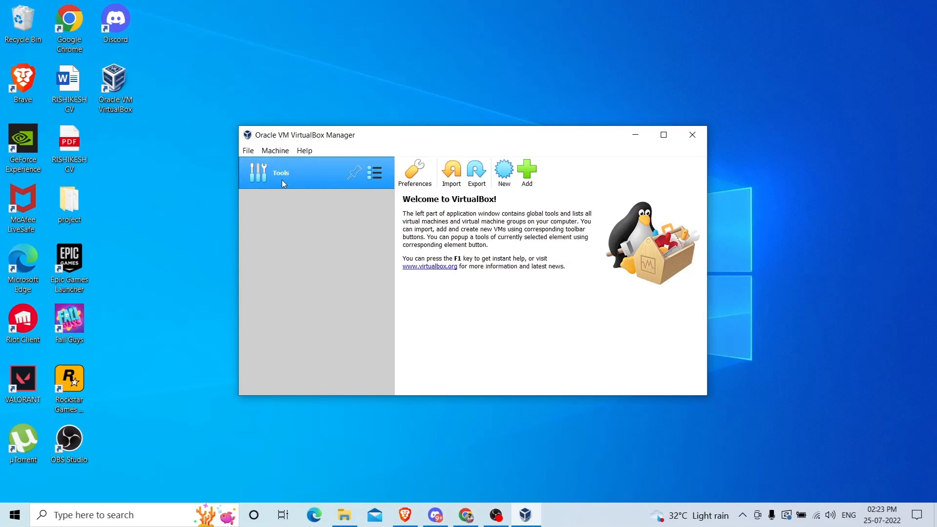
{"action": "mouse_move", "coordinate": [289, 160]}
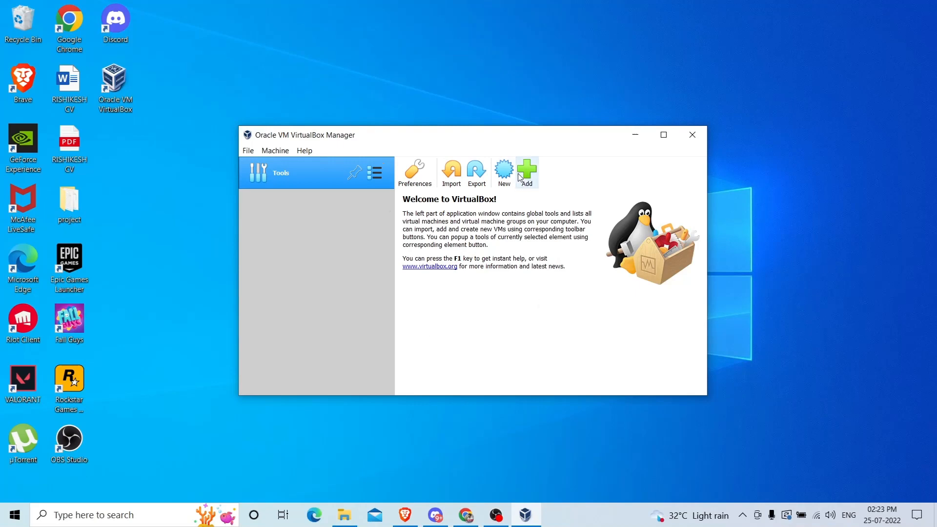
Step: Create a new virtual machine named UBANTU with type Linux, version Ubuntu (64-bit)
{"action": "left_click", "coordinate": [504, 170]}
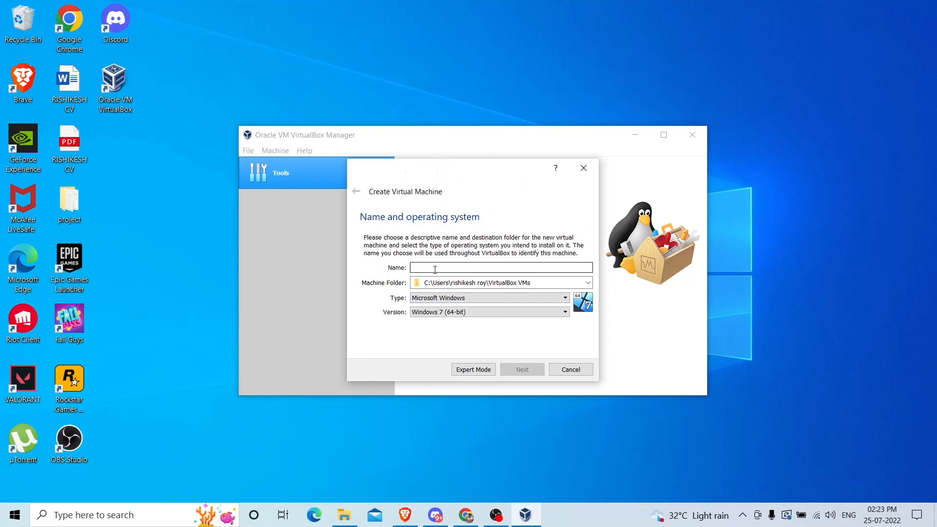
{"action": "type", "text": "UB"}
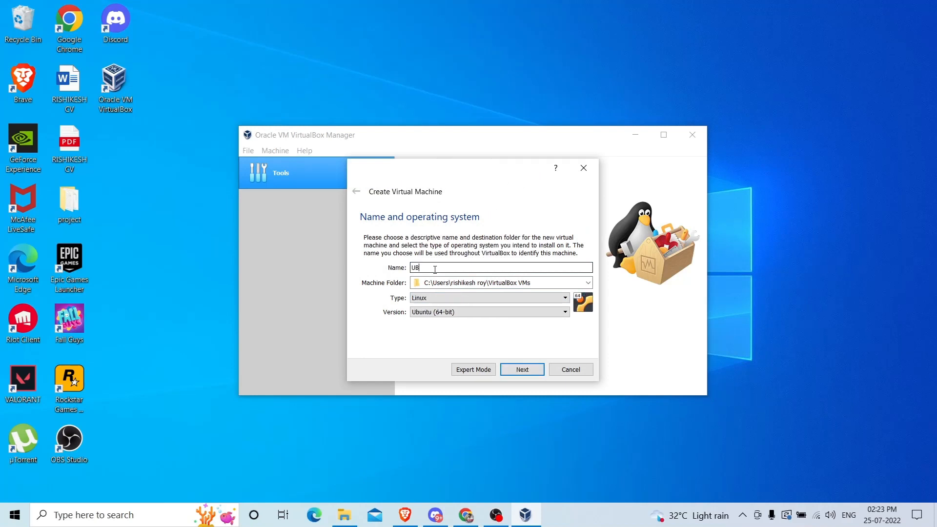
{"action": "type", "text": "ANTU"}
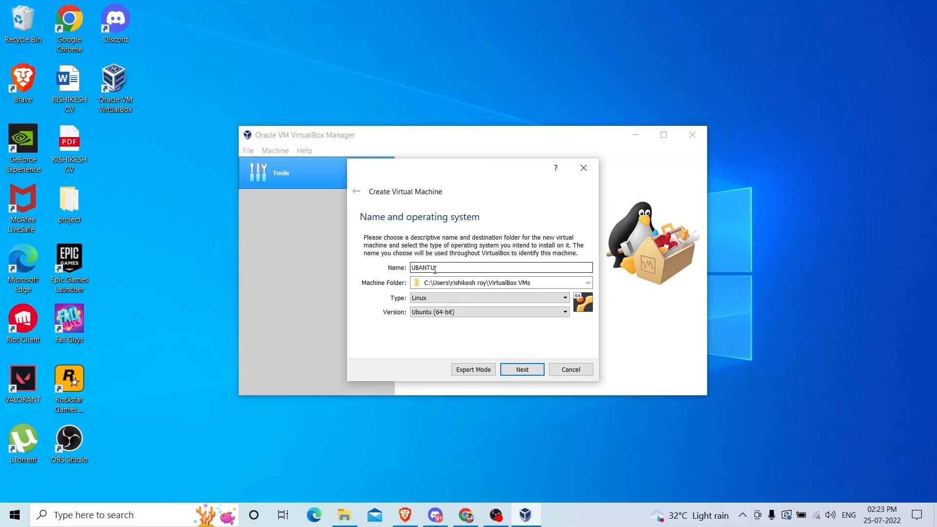
{"action": "left_click", "coordinate": [564, 312]}
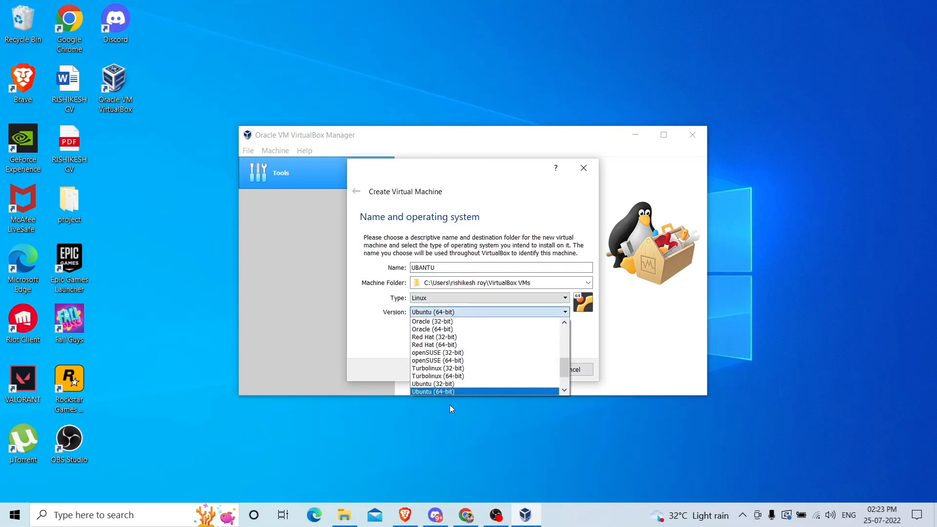
{"action": "left_click", "coordinate": [433, 391]}
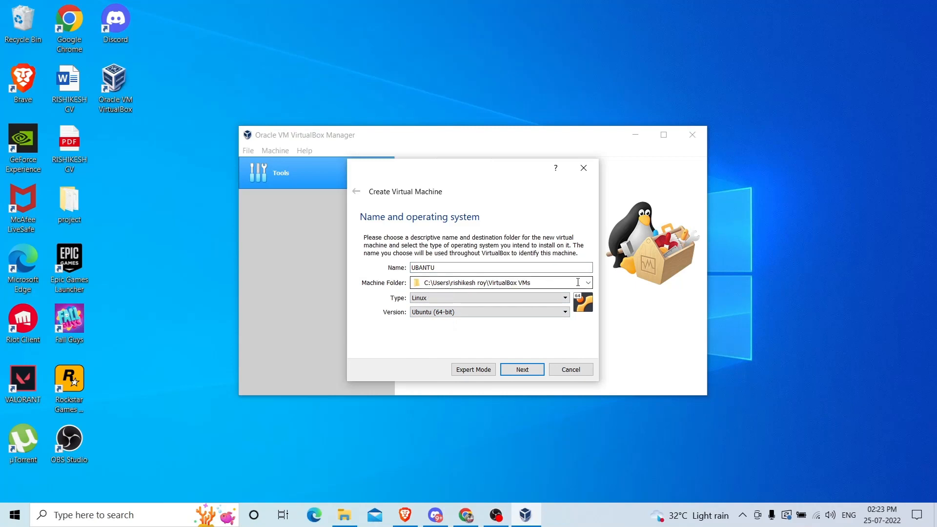
{"action": "left_click", "coordinate": [587, 283]}
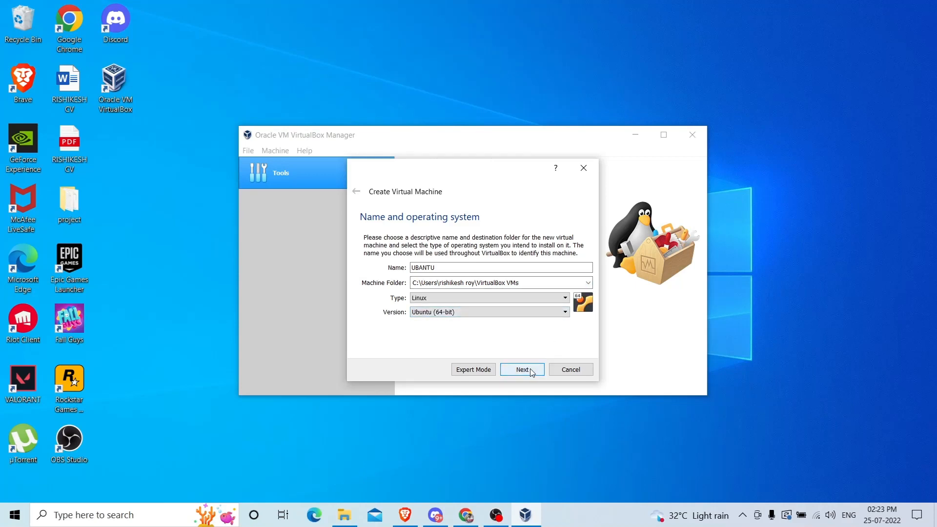
Step: Continue to the memory step and drag the slider to 2048 MB of RAM
{"action": "left_click", "coordinate": [522, 369]}
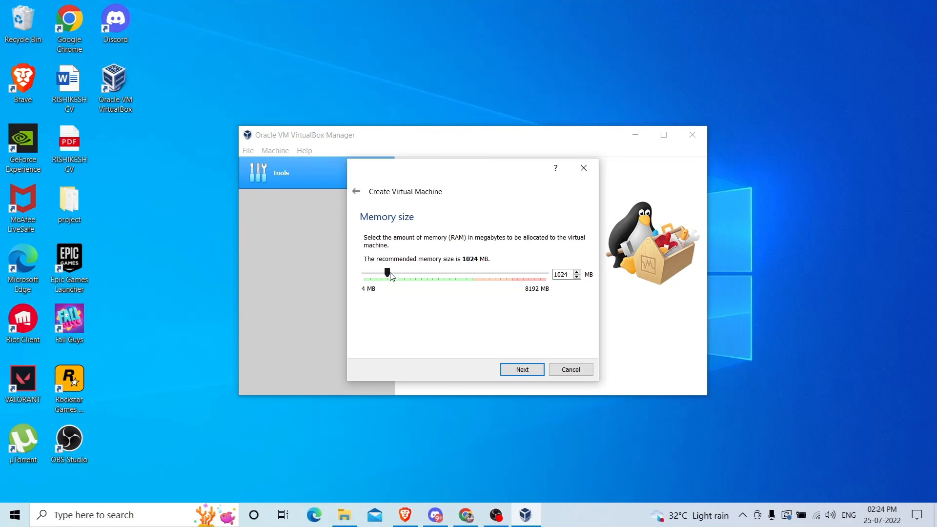
{"action": "left_click_drag", "start_coordinate": [387, 275], "coordinate": [416, 276]}
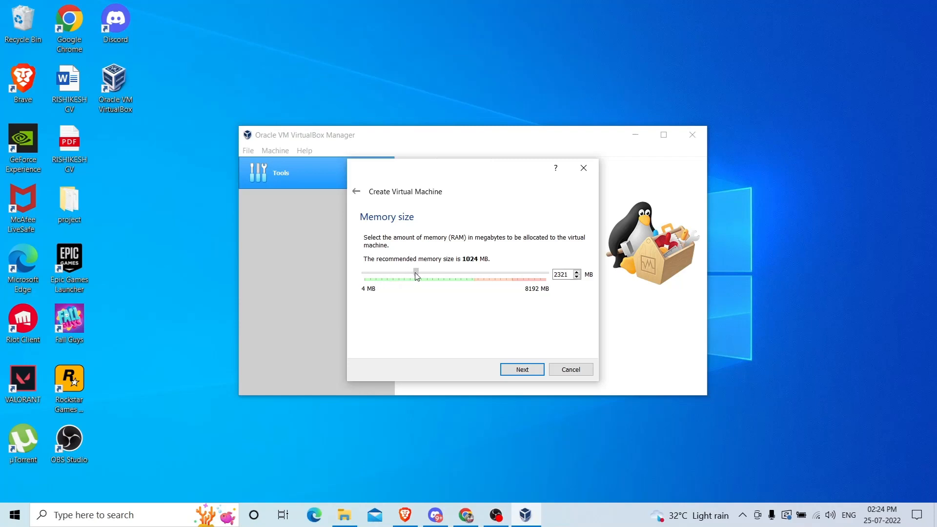
{"action": "left_click_drag", "start_coordinate": [417, 276], "coordinate": [410, 276]}
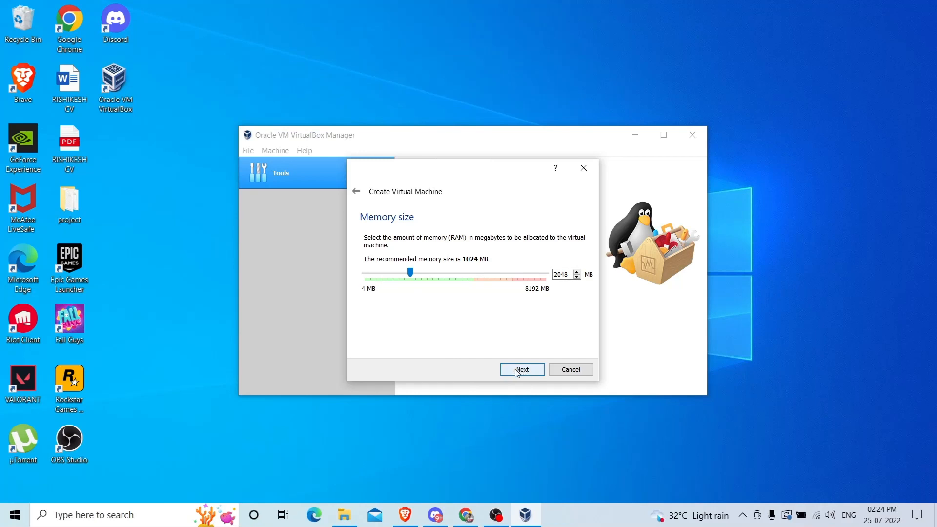
{"action": "mouse_move", "coordinate": [526, 373]}
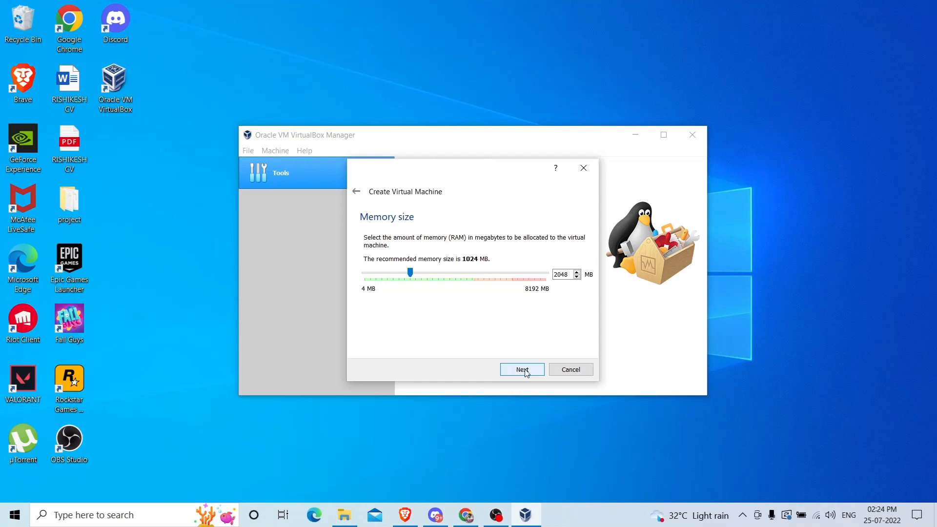
Step: Create a new virtual hard disk now with the VDI file type, reaching the Dynamically allocated storage step
{"action": "left_click", "coordinate": [522, 369]}
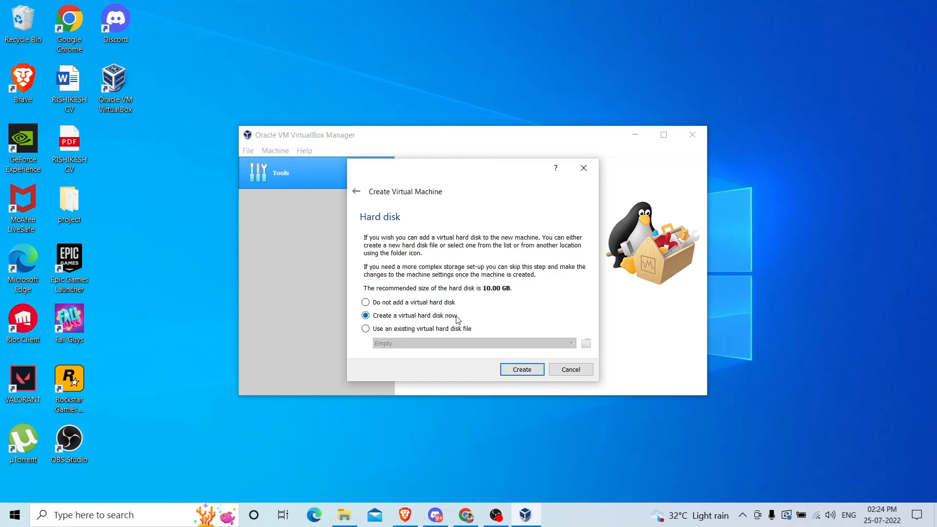
{"action": "mouse_move", "coordinate": [531, 382]}
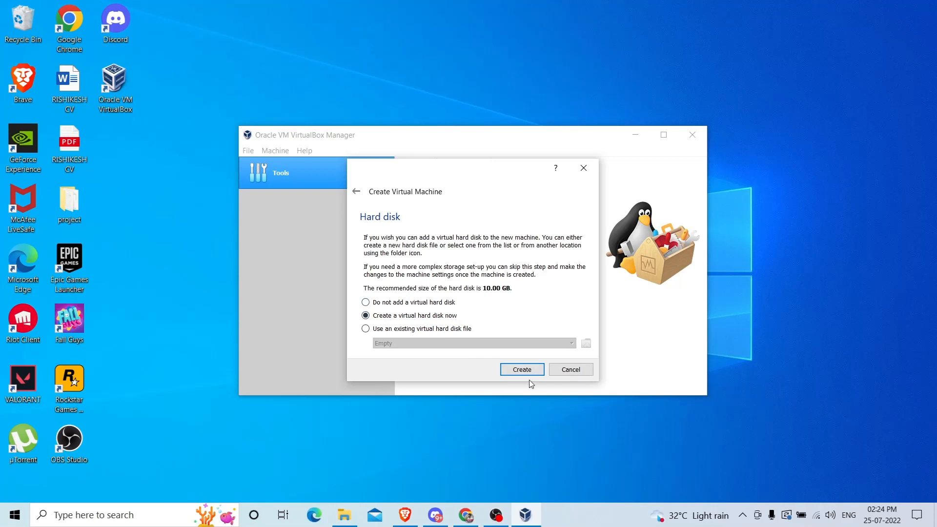
{"action": "left_click", "coordinate": [521, 369]}
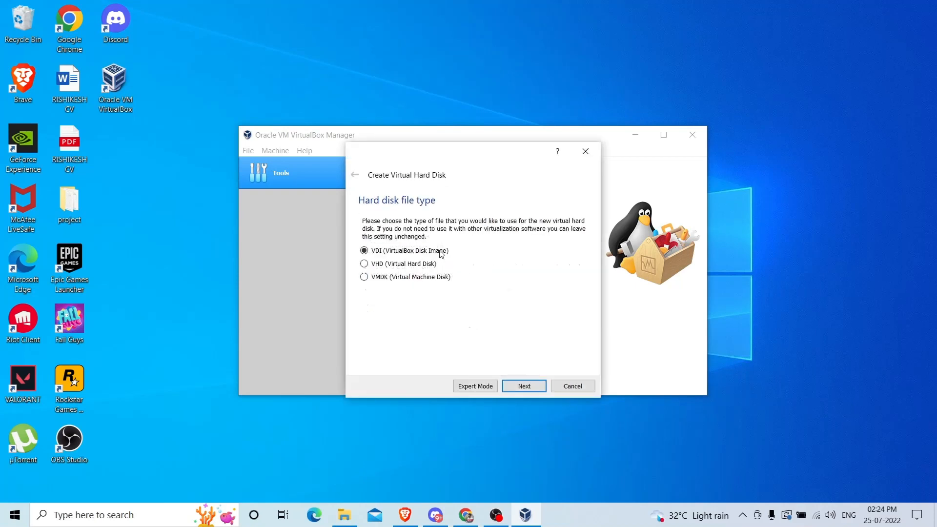
{"action": "mouse_move", "coordinate": [508, 386]}
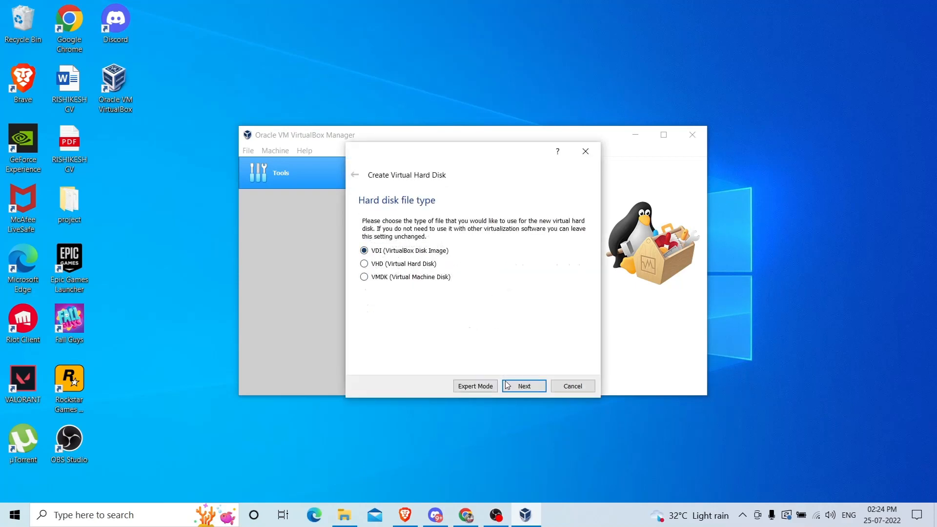
{"action": "left_click", "coordinate": [524, 386]}
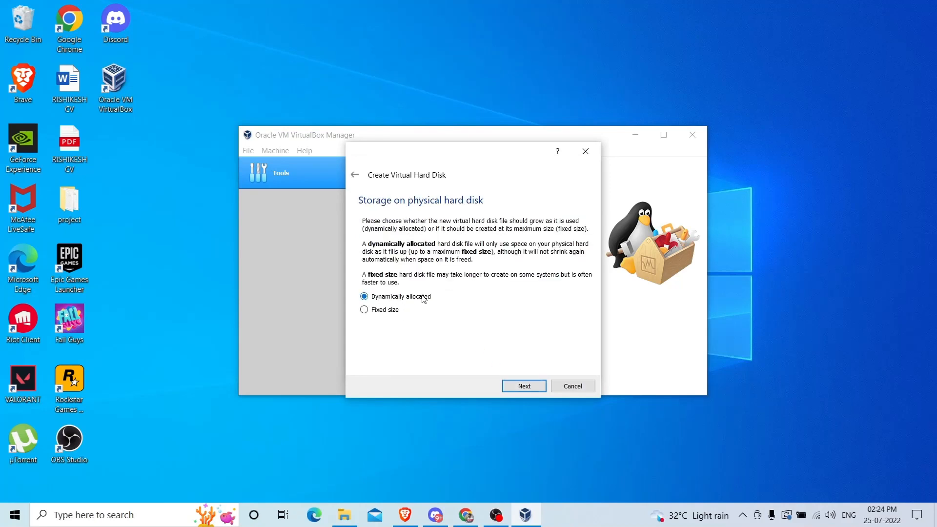
{"action": "mouse_move", "coordinate": [416, 302]}
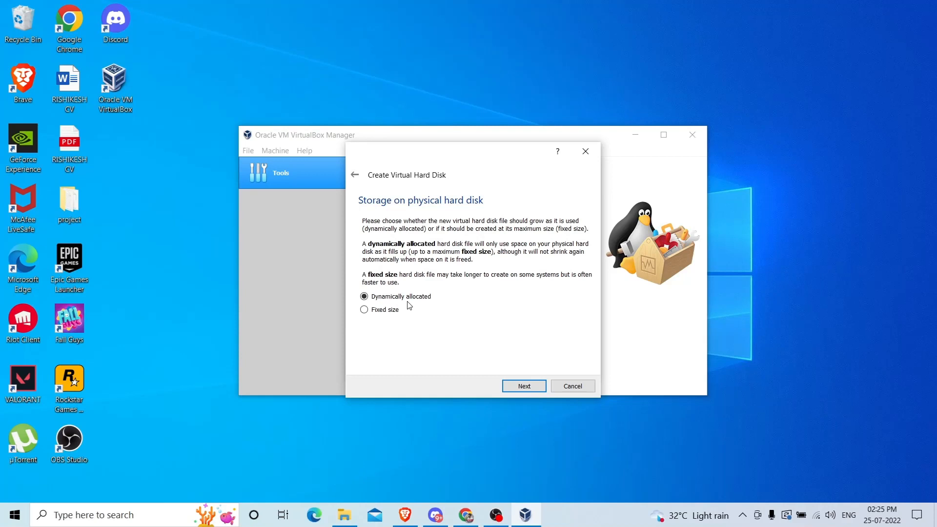
Step: Keep the disk dynamically allocated and drag the UBANTU.vdi size slider to about 20.91 GB
{"action": "left_click", "coordinate": [524, 386]}
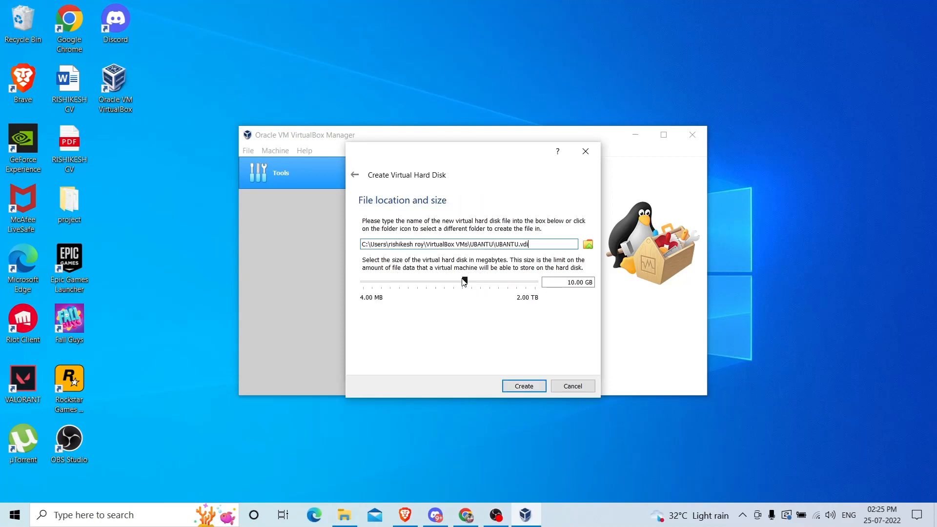
{"action": "left_click_drag", "start_coordinate": [465, 281], "coordinate": [478, 281]}
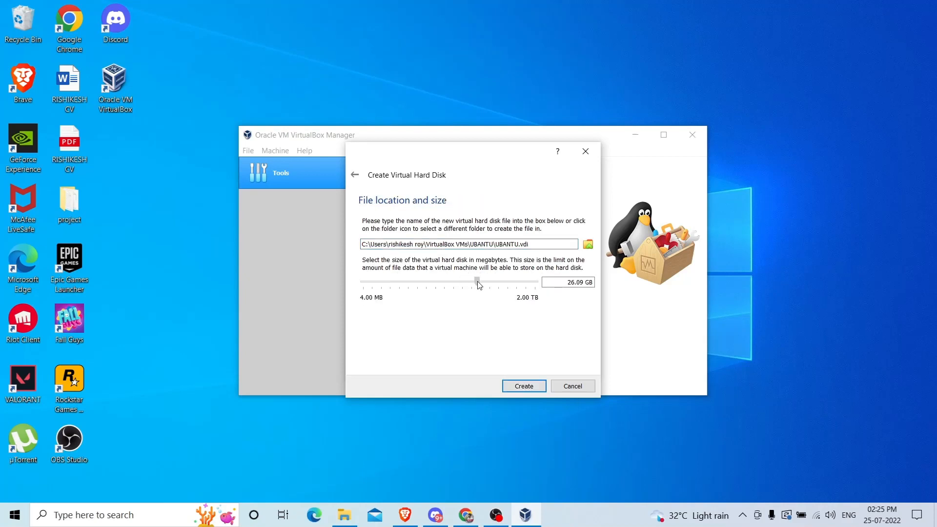
{"action": "left_click_drag", "start_coordinate": [478, 282], "coordinate": [465, 283]}
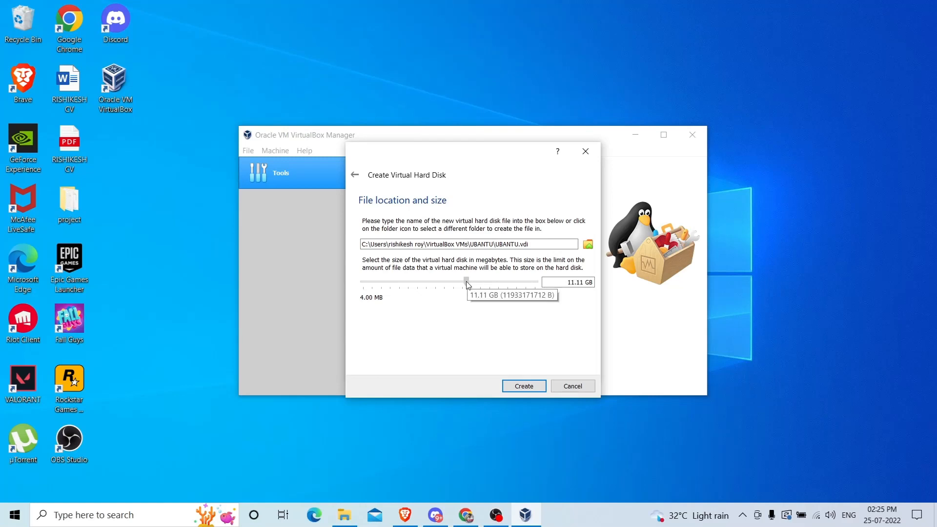
{"action": "left_click_drag", "start_coordinate": [466, 282], "coordinate": [464, 282]}
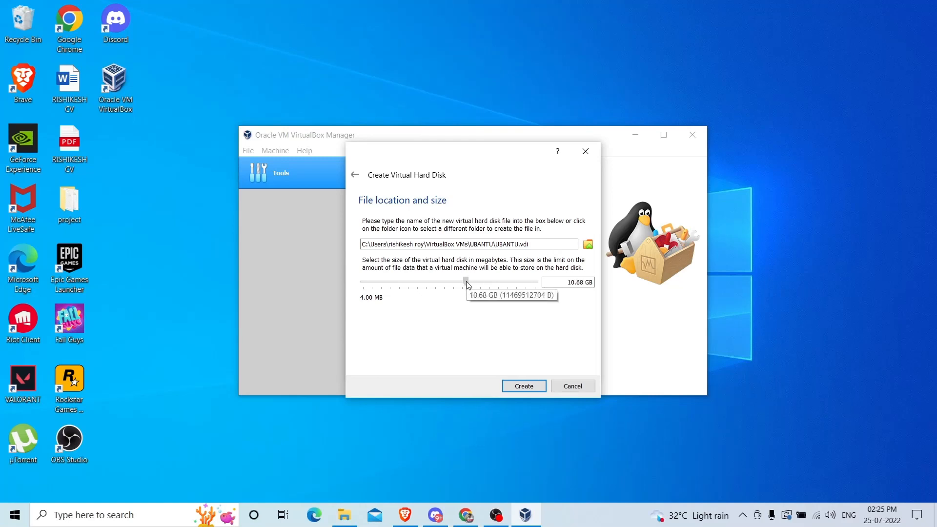
{"action": "left_click_drag", "start_coordinate": [464, 283], "coordinate": [474, 282]}
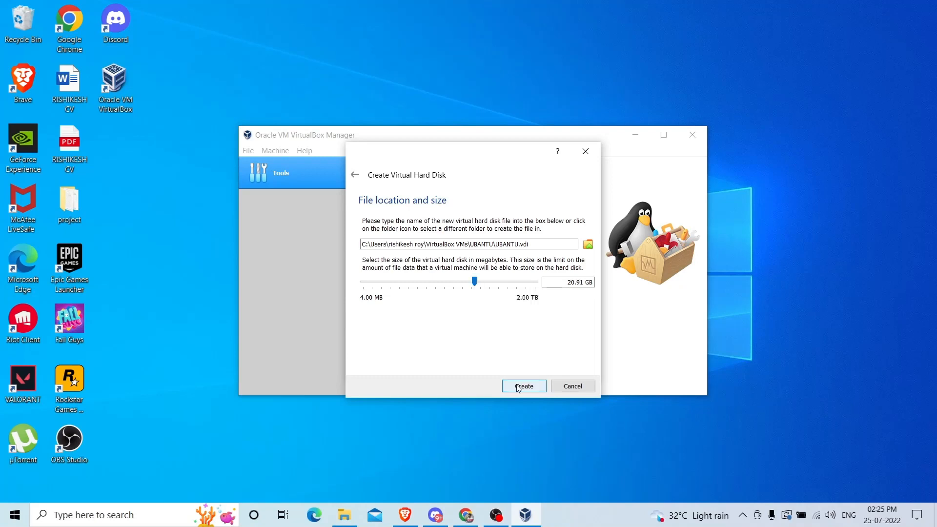
Step: Create the UBANTU machine with this disk and start it from VirtualBox Manager
{"action": "left_click", "coordinate": [523, 387]}
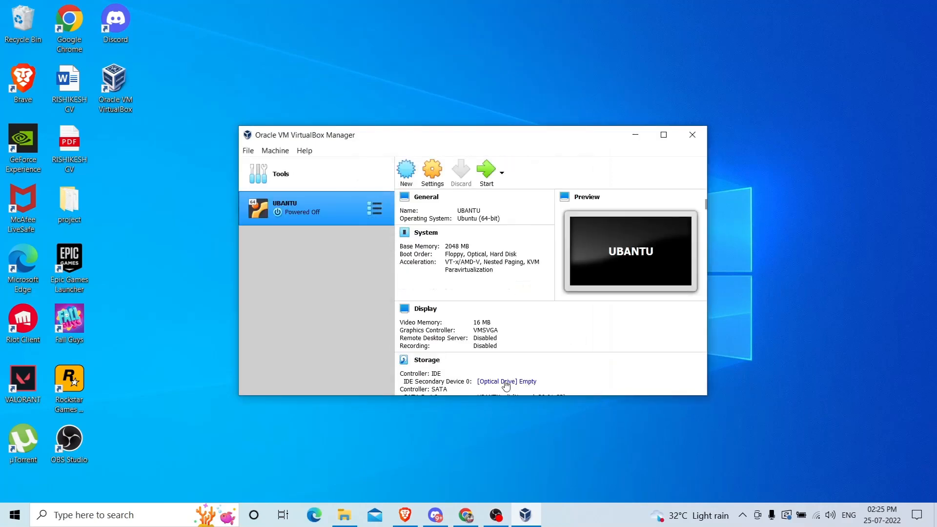
{"action": "scroll", "scroll_direction": "down", "scroll_amount": 3}
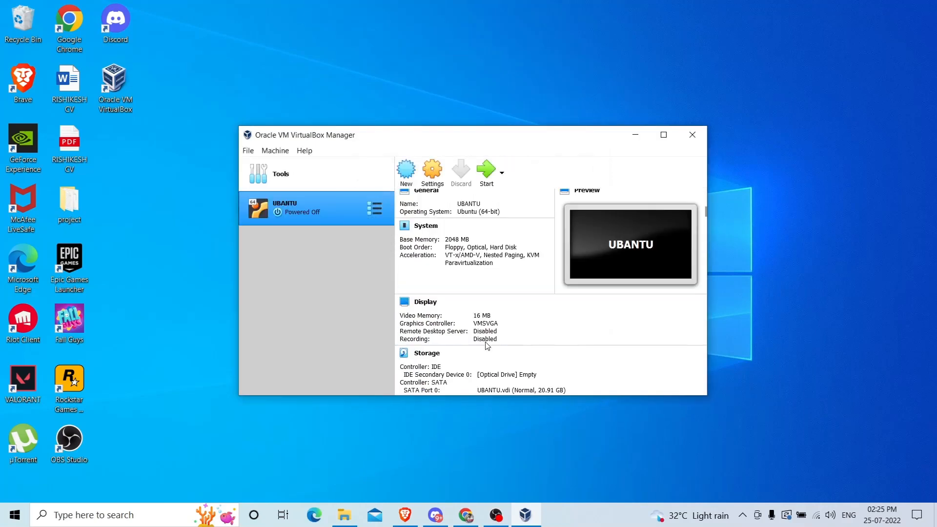
{"action": "mouse_move", "coordinate": [367, 229]}
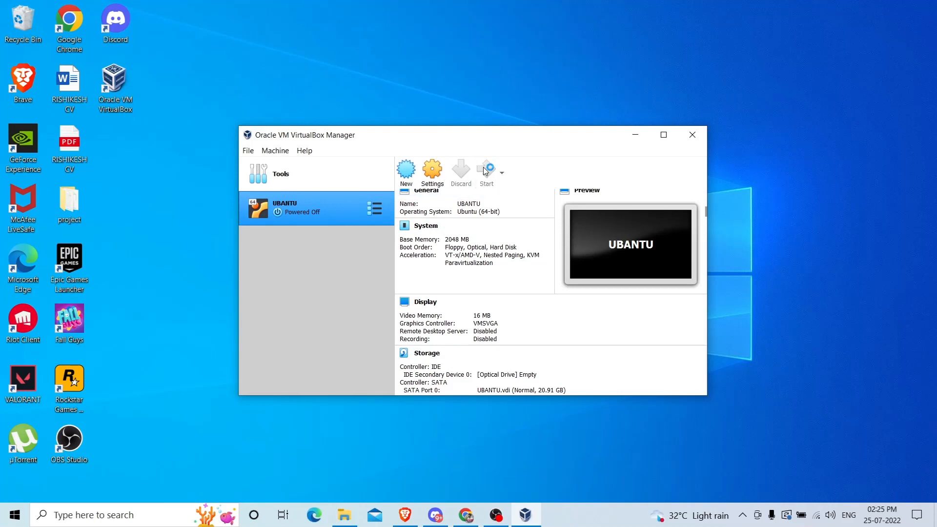
{"action": "mouse_move", "coordinate": [486, 170]}
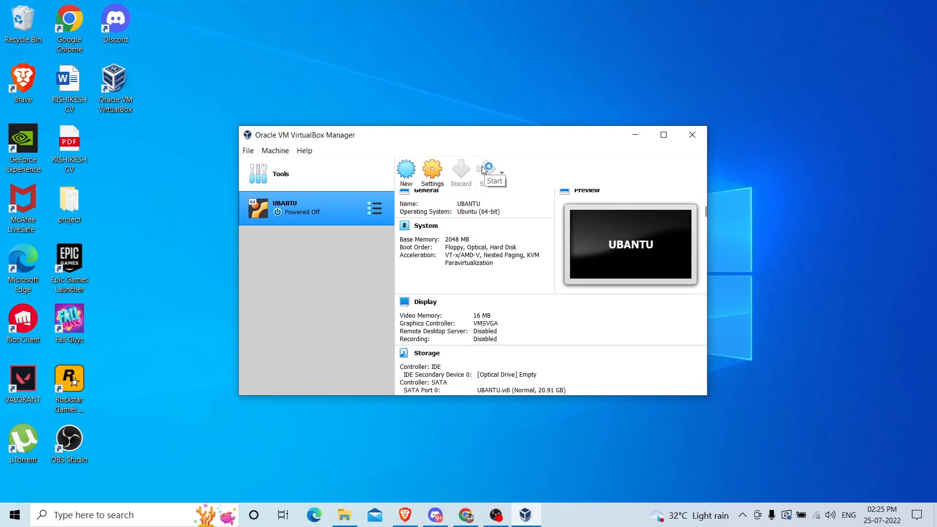
{"action": "left_click", "coordinate": [486, 168]}
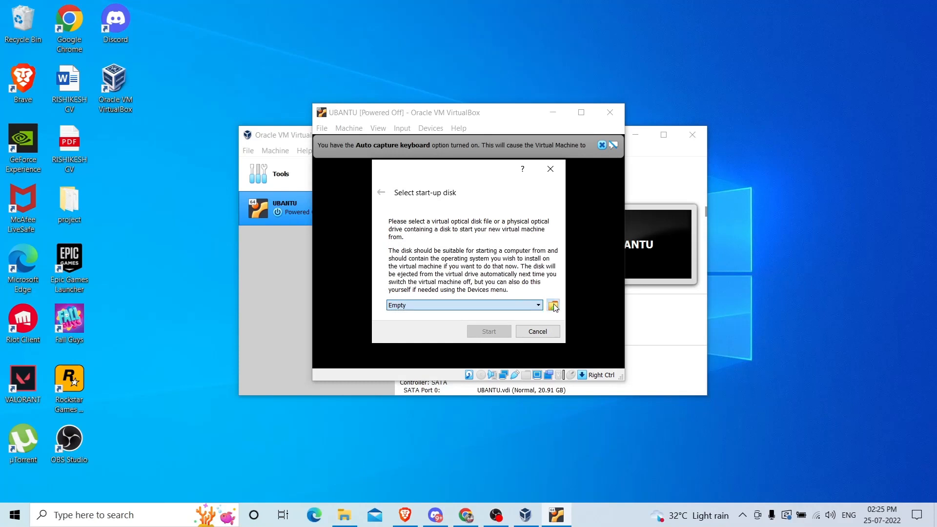
Step: Add ubuntu-22.04-desktop-amd64.iso as the start-up disk and boot the UBANTU machine from it
{"action": "left_click", "coordinate": [552, 306]}
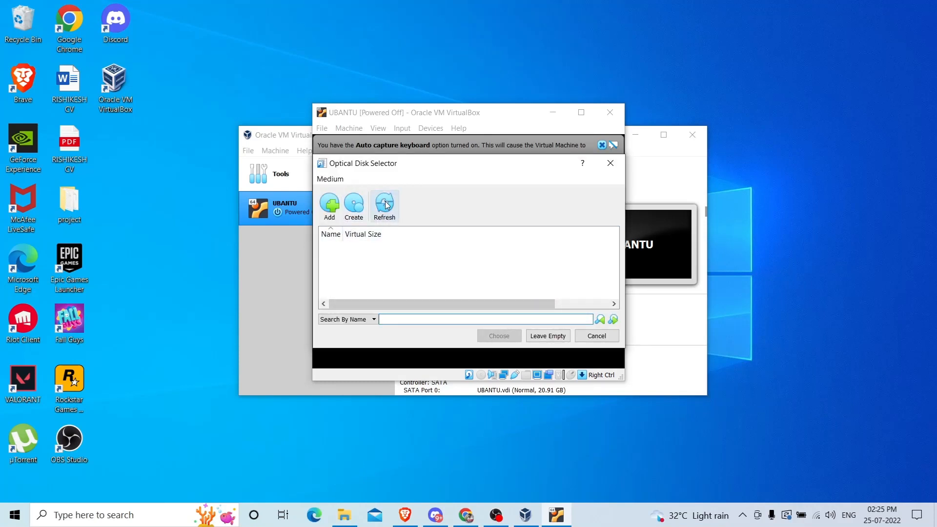
{"action": "left_click", "coordinate": [329, 203]}
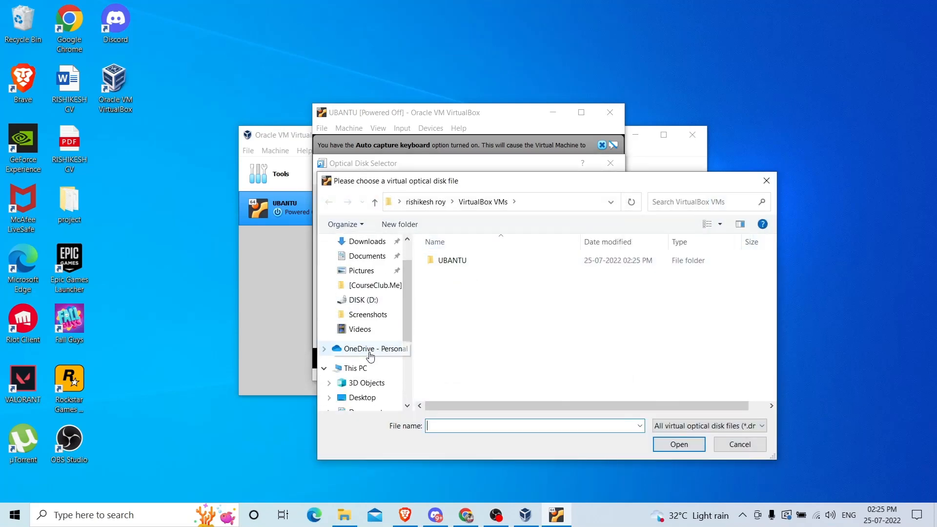
{"action": "left_click", "coordinate": [367, 281]}
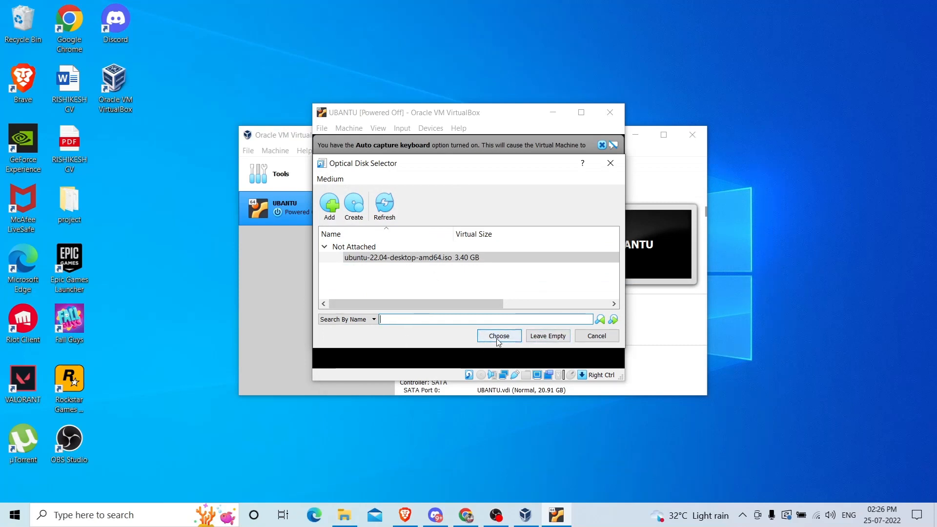
{"action": "left_click", "coordinate": [401, 258]}
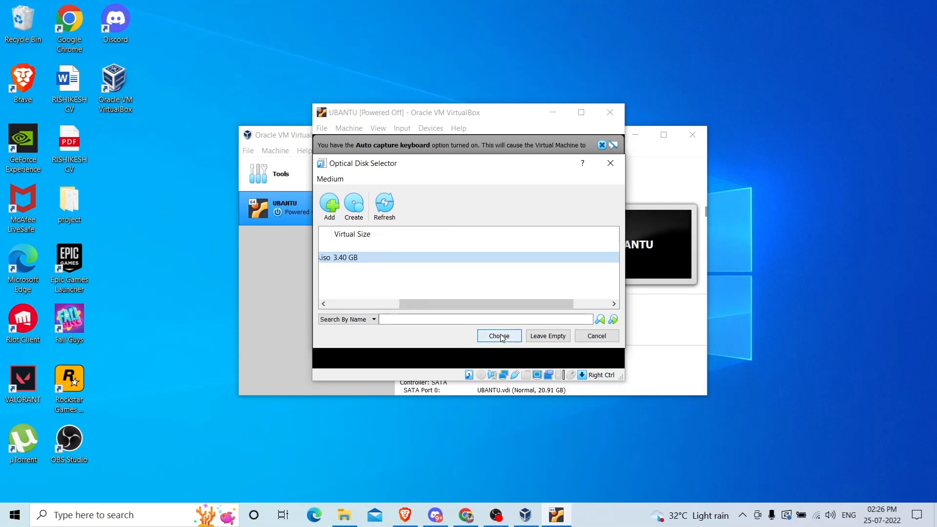
{"action": "left_click", "coordinate": [499, 336]}
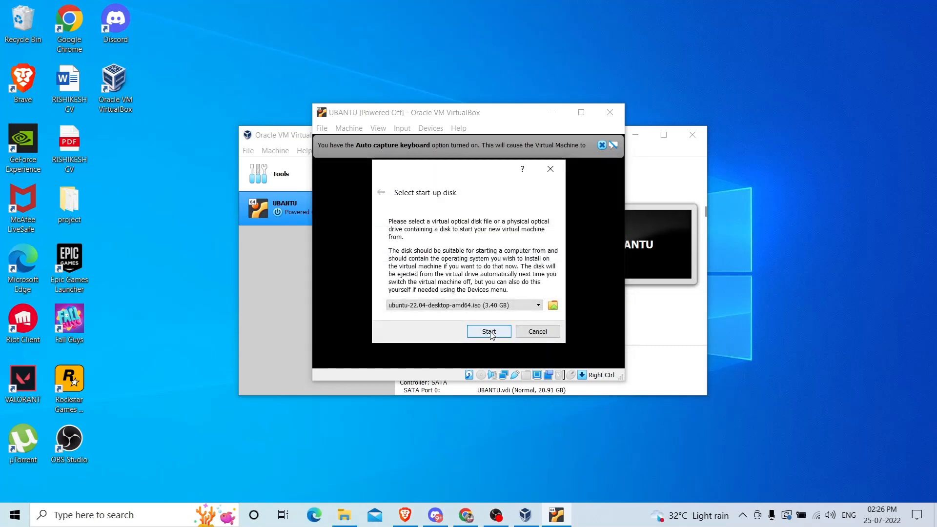
{"action": "left_click", "coordinate": [489, 332]}
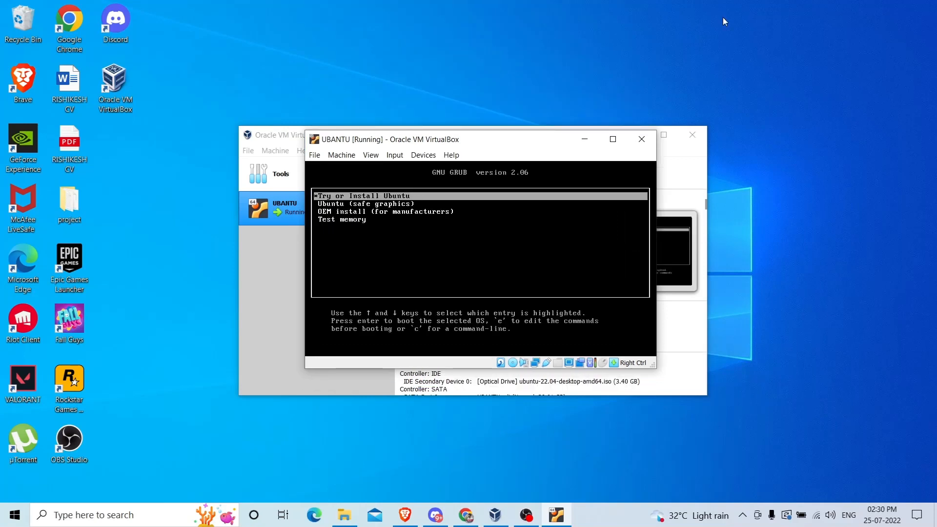
Step: Highlight Try or Install Ubuntu in GRUB and boot it to the installer Welcome screen
{"action": "key", "text": "Down"}
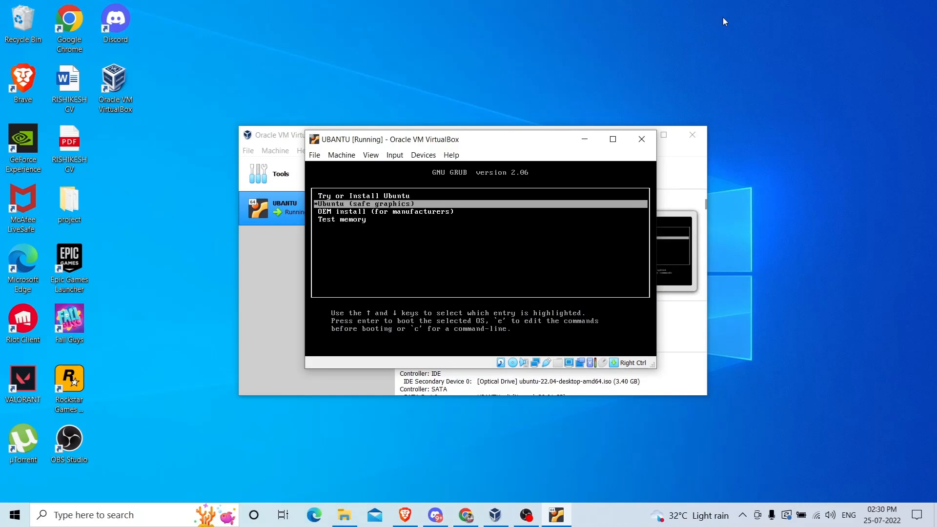
{"action": "key", "text": "Up"}
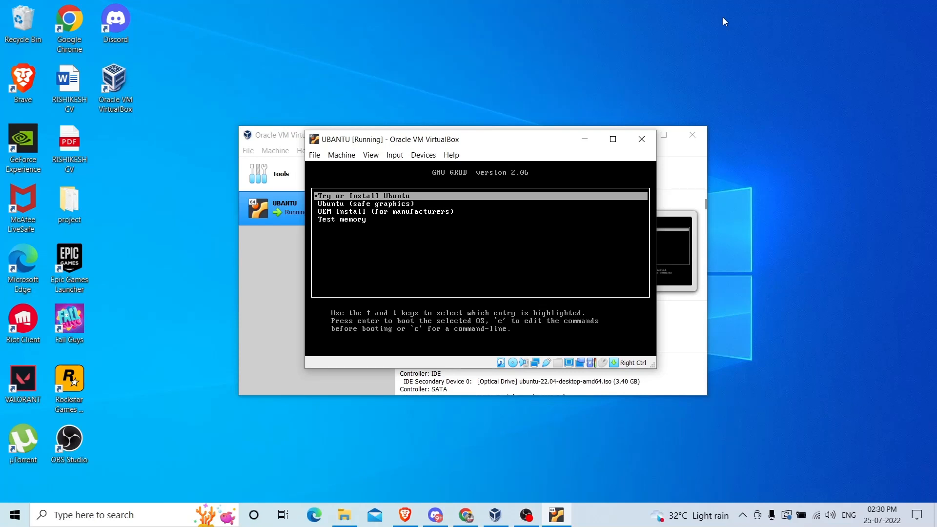
{"action": "key", "text": "Return"}
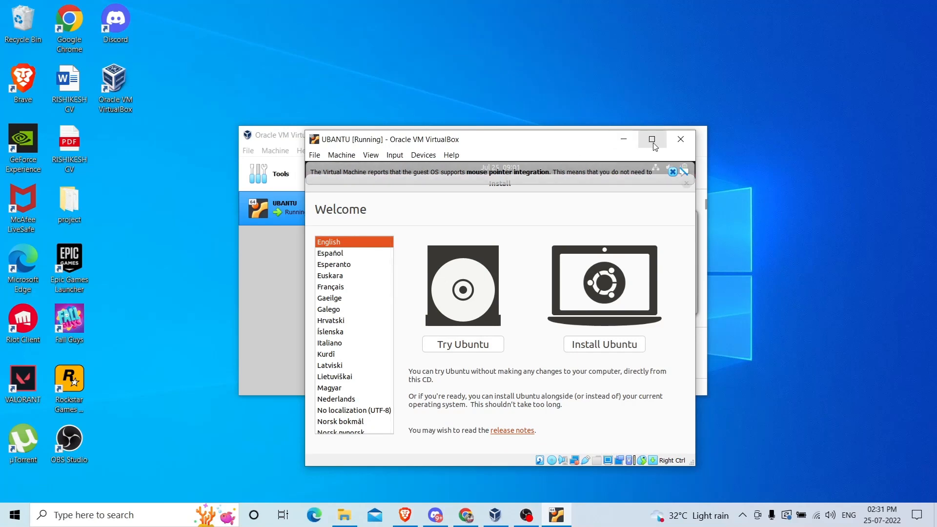
Step: Maximize the VM window and choose Install Ubuntu on the Welcome page
{"action": "left_click", "coordinate": [652, 139]}
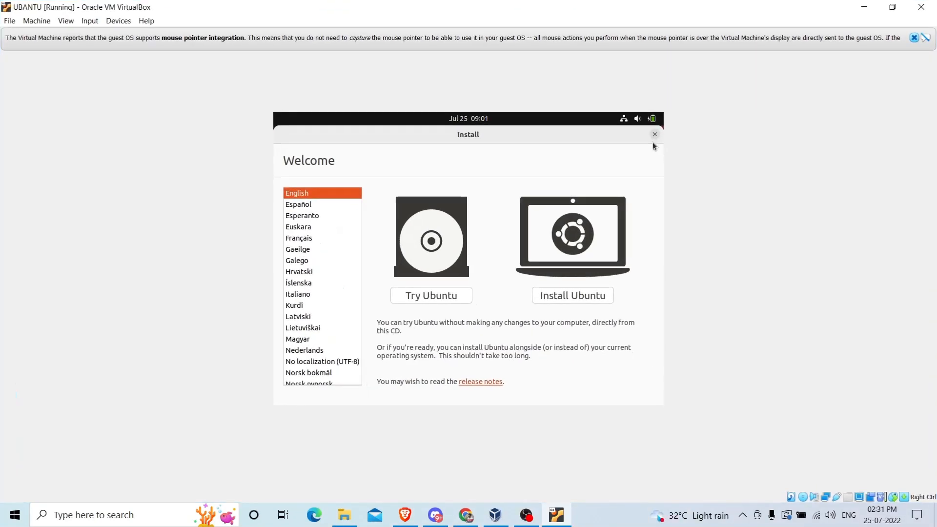
{"action": "mouse_move", "coordinate": [564, 180]}
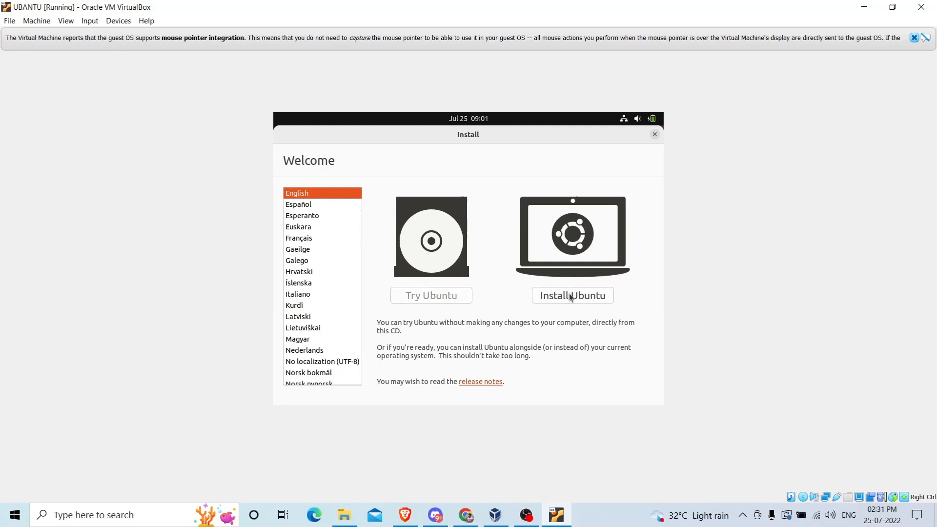
{"action": "left_click", "coordinate": [572, 295]}
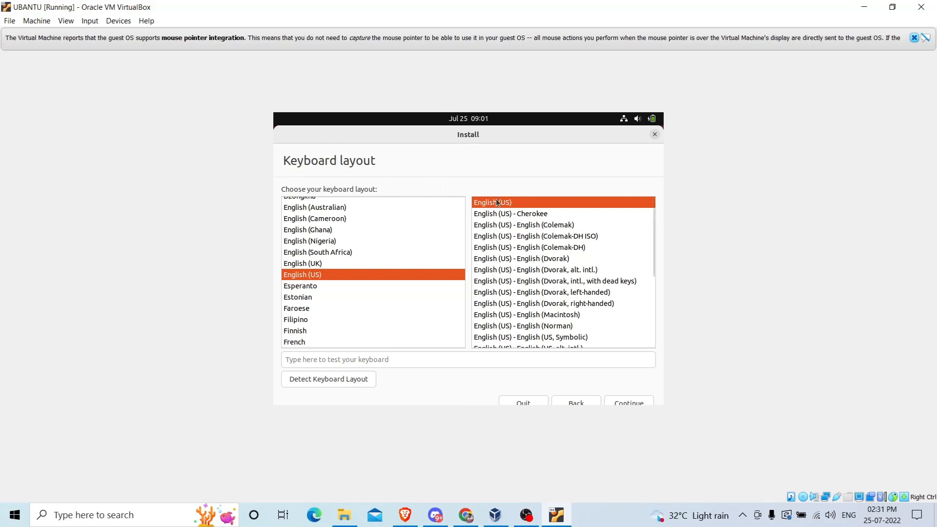
{"action": "mouse_move", "coordinate": [490, 300]}
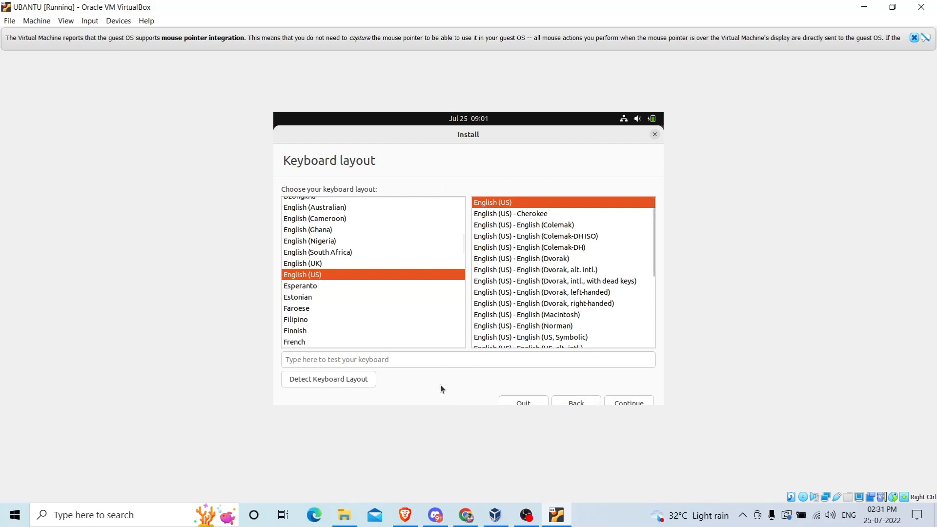
Step: Keep the English (US) keyboard and normal installation with updates, continuing past both pages
{"action": "left_click", "coordinate": [629, 403]}
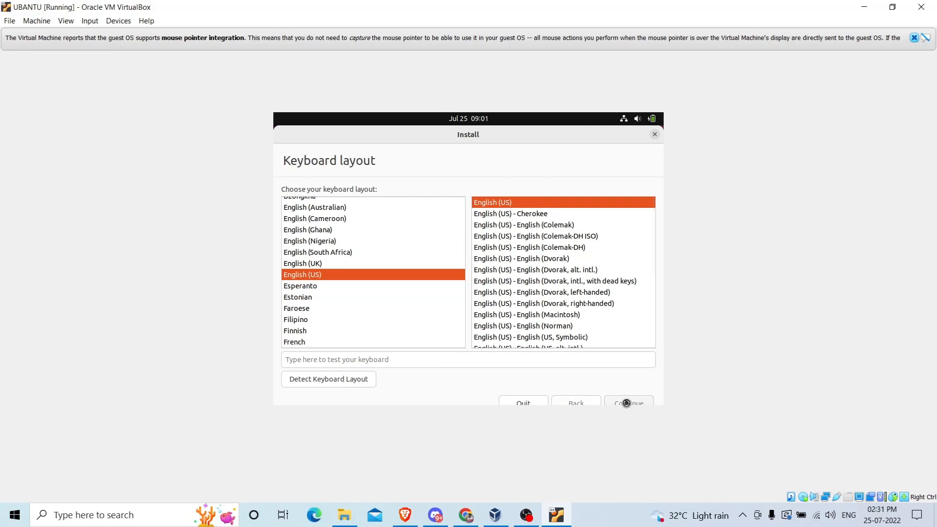
{"action": "left_click", "coordinate": [628, 404]}
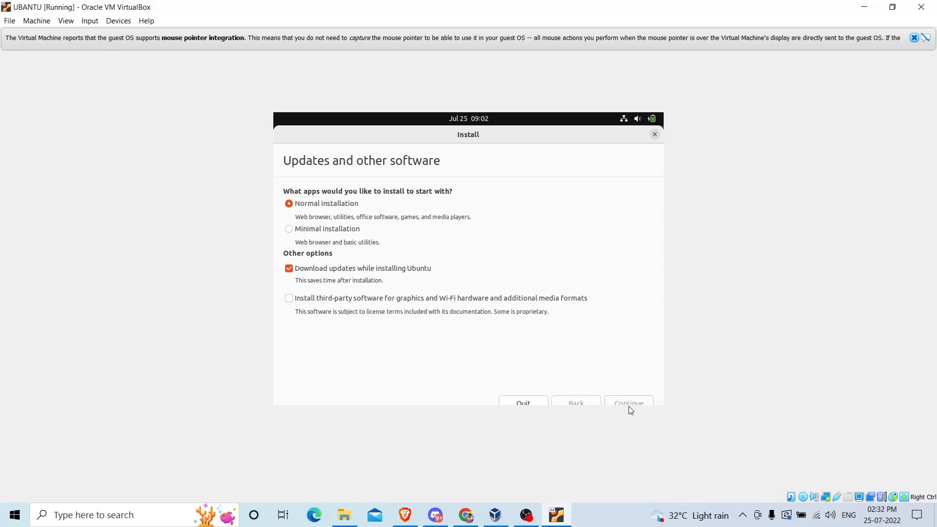
{"action": "left_click", "coordinate": [628, 403]}
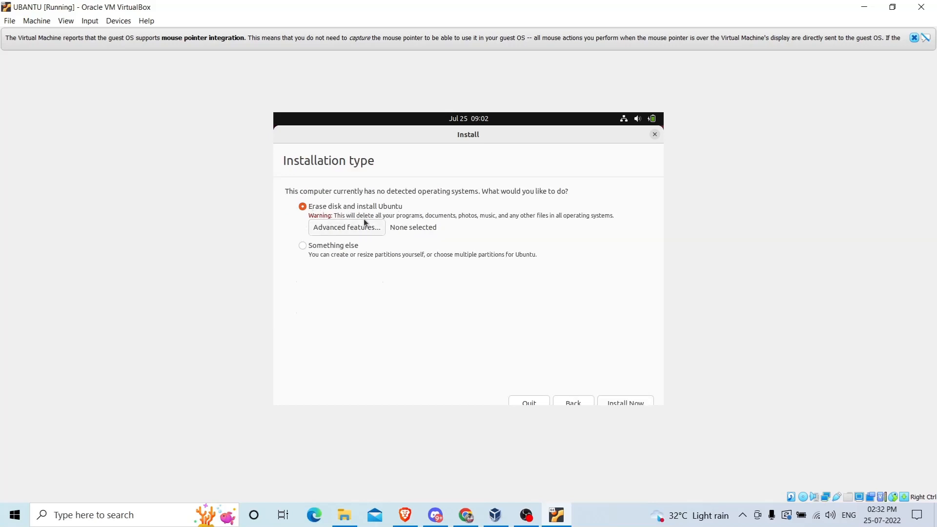
{"action": "mouse_move", "coordinate": [349, 233]}
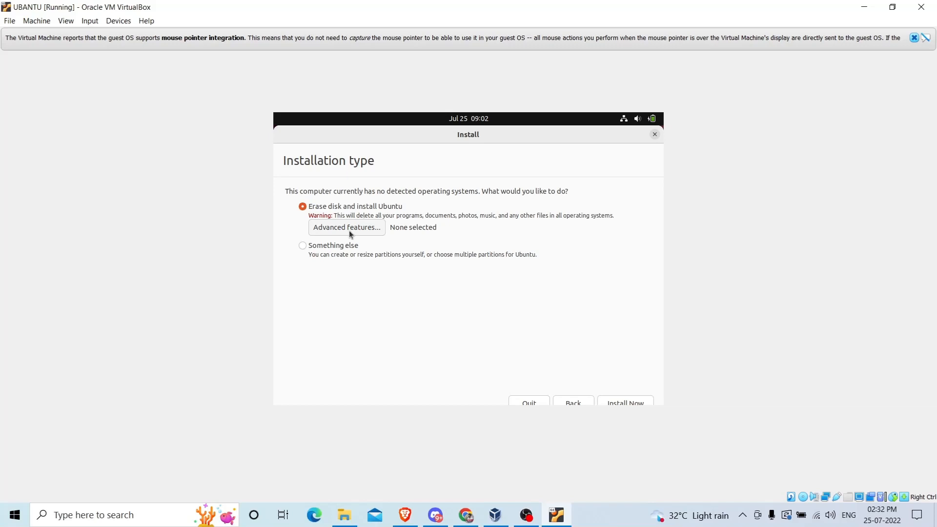
{"action": "mouse_move", "coordinate": [624, 394]}
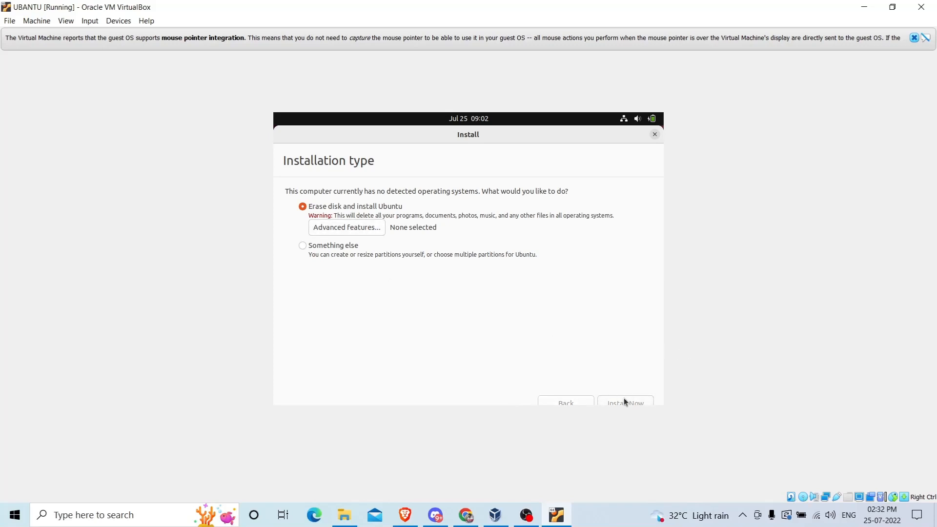
Step: Install by erasing the virtual disk and approve writing the partition changes
{"action": "left_click", "coordinate": [624, 402]}
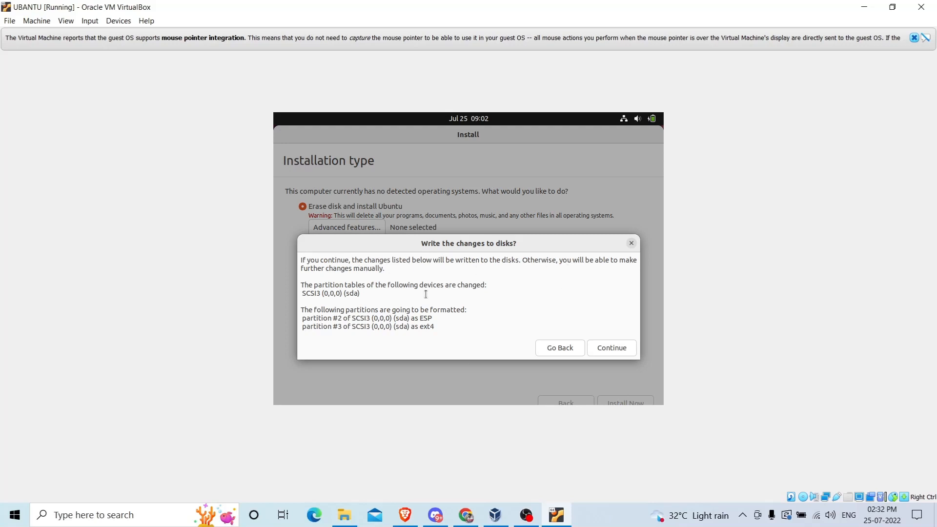
{"action": "left_click", "coordinate": [611, 347]}
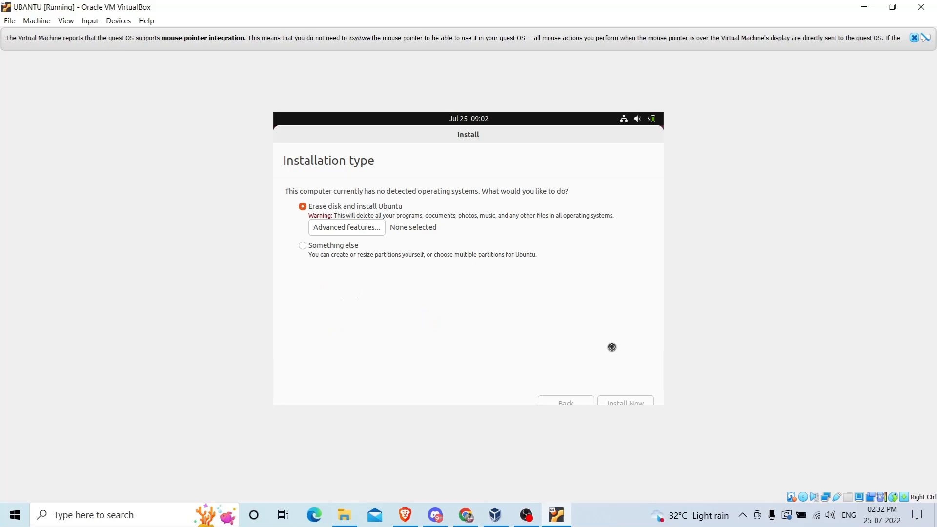
Step: Accept Kolkata as the location and continue to the Who are you? form
{"action": "left_click", "coordinate": [625, 402]}
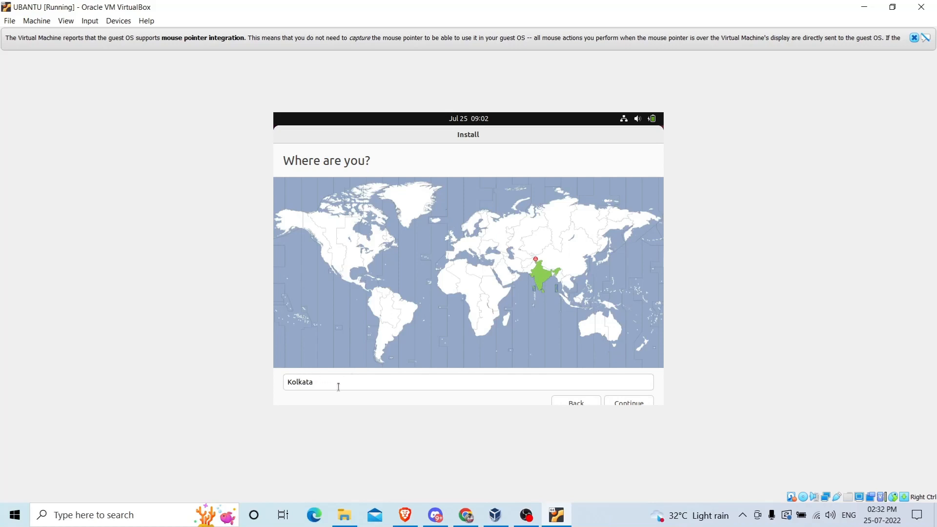
{"action": "left_click", "coordinate": [338, 383]}
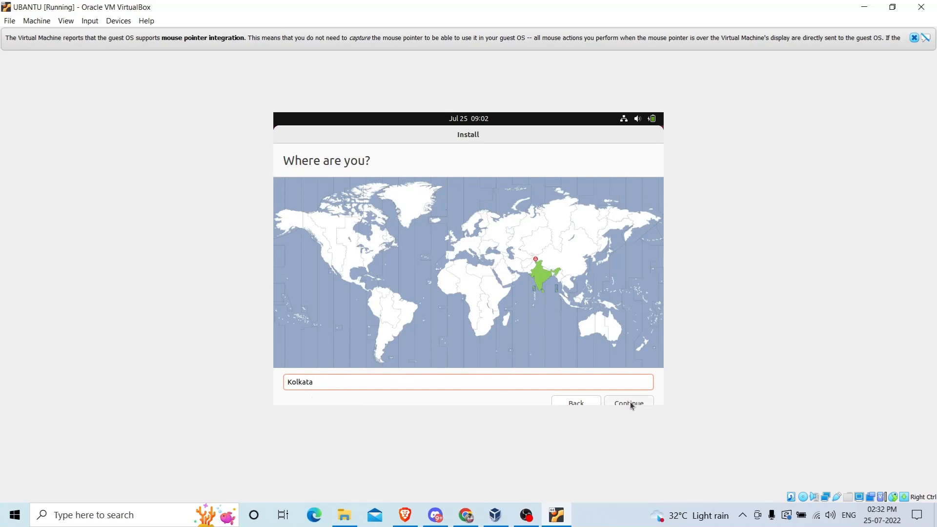
{"action": "left_click", "coordinate": [628, 403]}
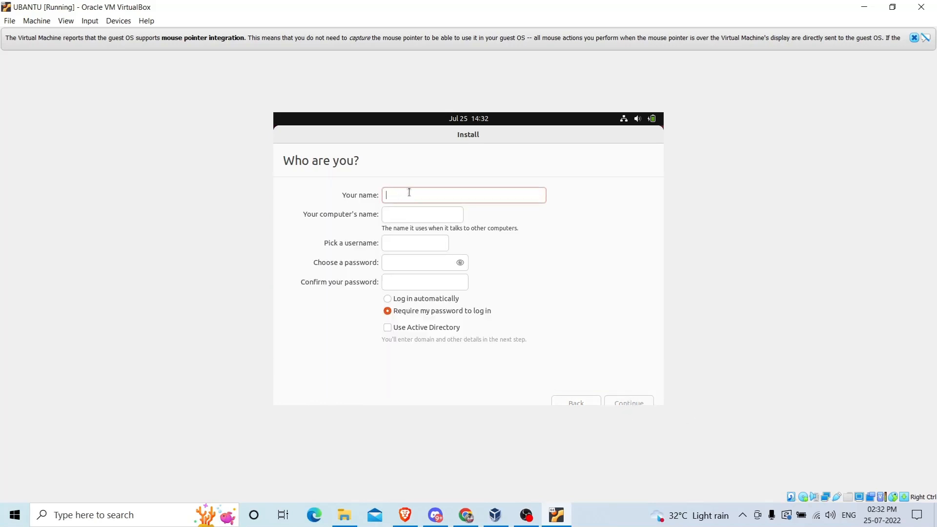
Step: Enter the account name and password and continue so Ubuntu installs through to the login screen
{"action": "type", "text": "ort"}
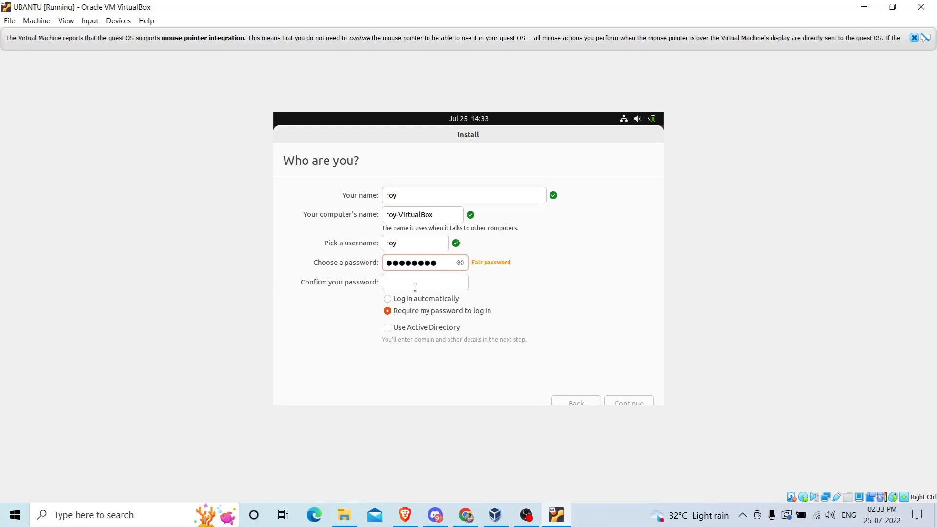
{"action": "type", "text": "••"}
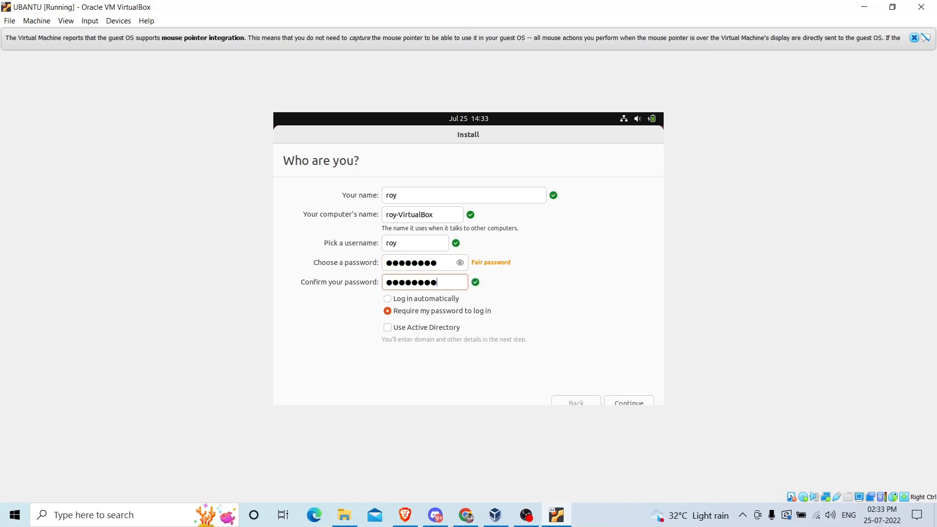
{"action": "mouse_move", "coordinate": [353, 321]}
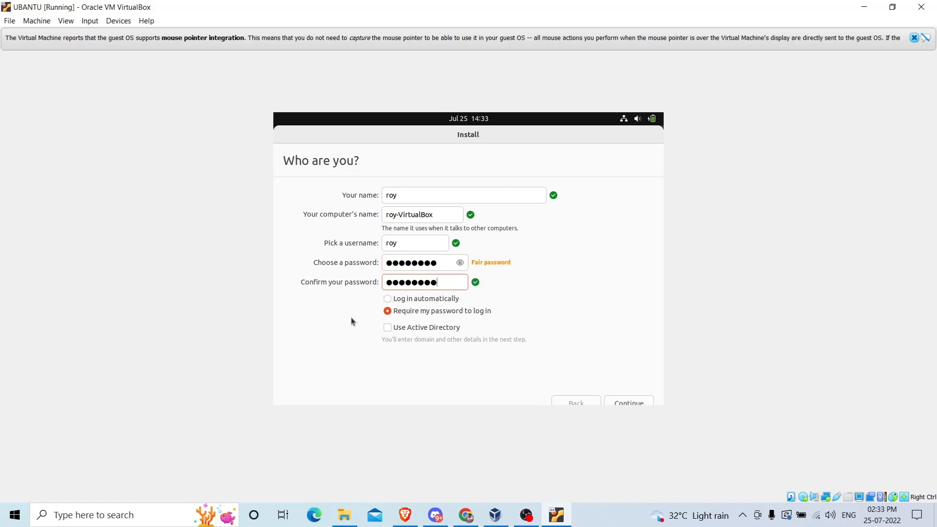
{"action": "mouse_move", "coordinate": [577, 349]}
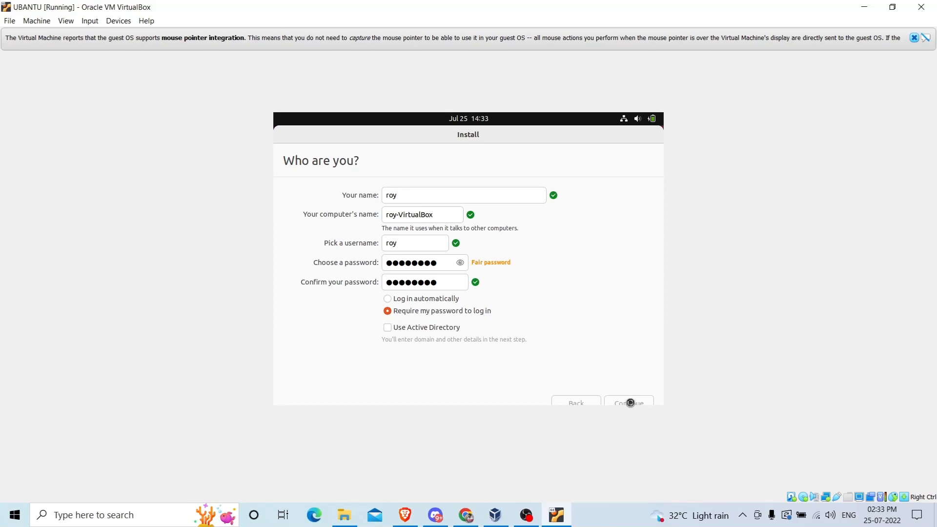
{"action": "left_click", "coordinate": [628, 402]}
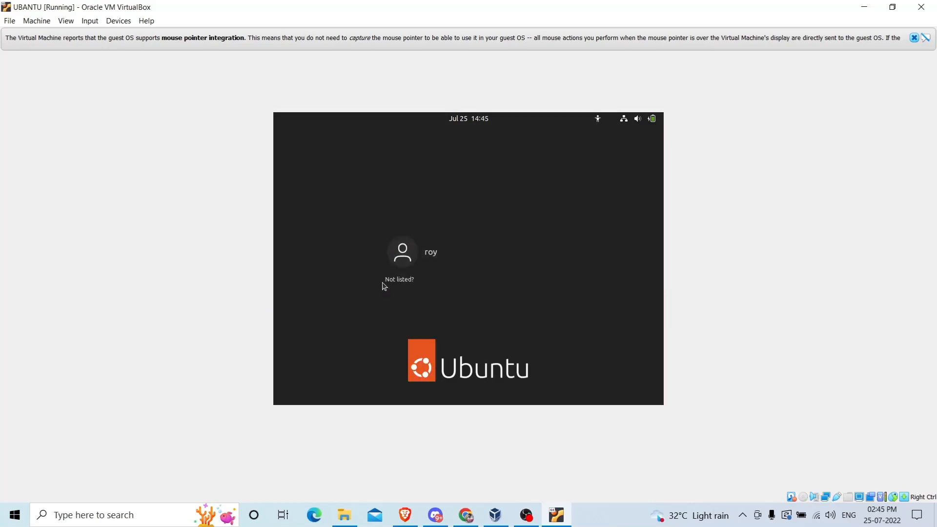
{"action": "mouse_move", "coordinate": [426, 257]}
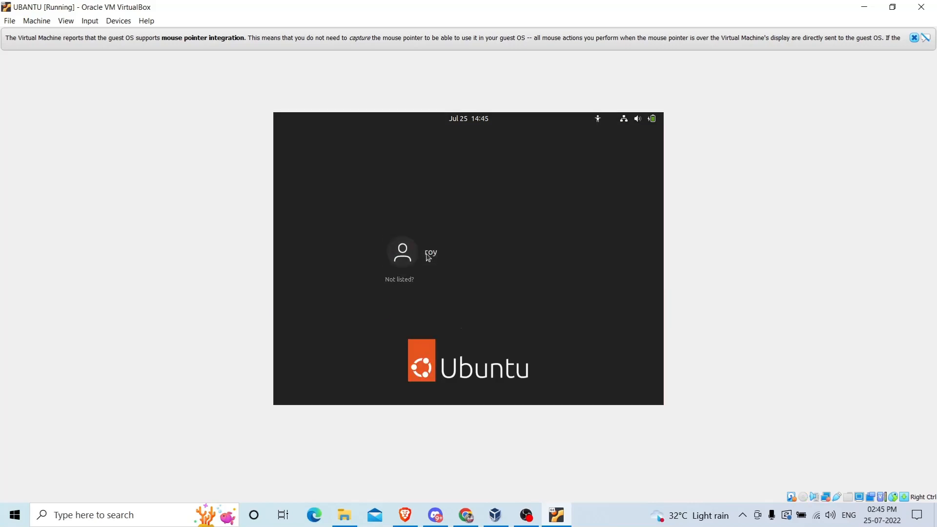
Step: Sign in as user roy with the password to start the Ubuntu desktop session
{"action": "left_click", "coordinate": [430, 252]}
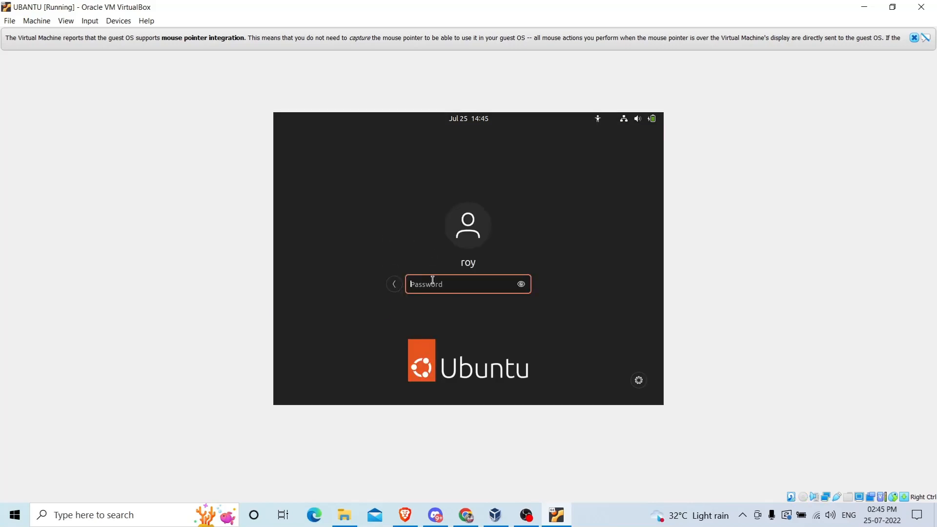
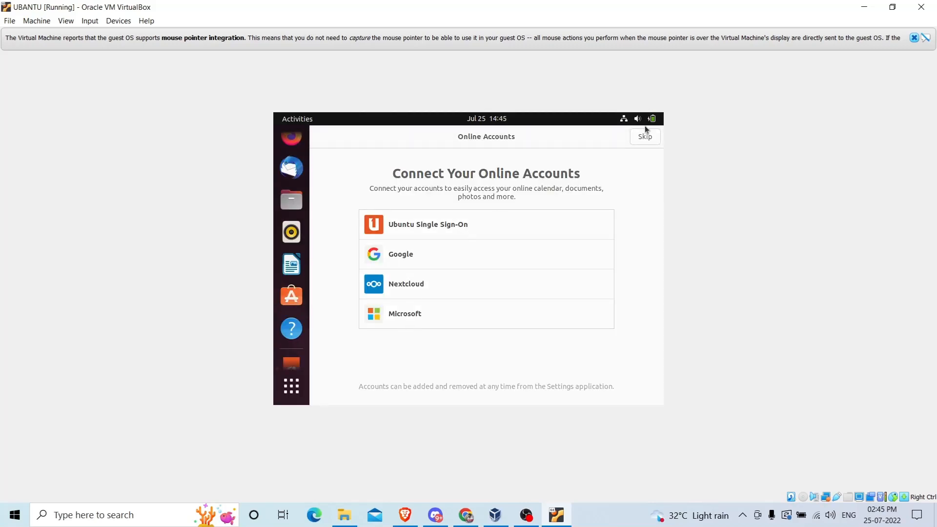
Step: Skip Online Accounts, pass Help improve Ubuntu and finish the welcome tour to the plain desktop
{"action": "left_click", "coordinate": [644, 136]}
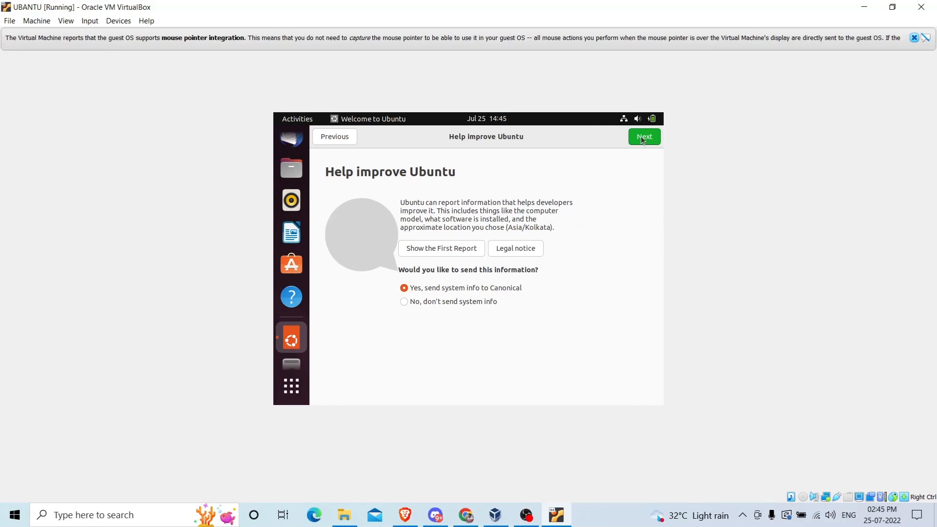
{"action": "mouse_move", "coordinate": [582, 133]}
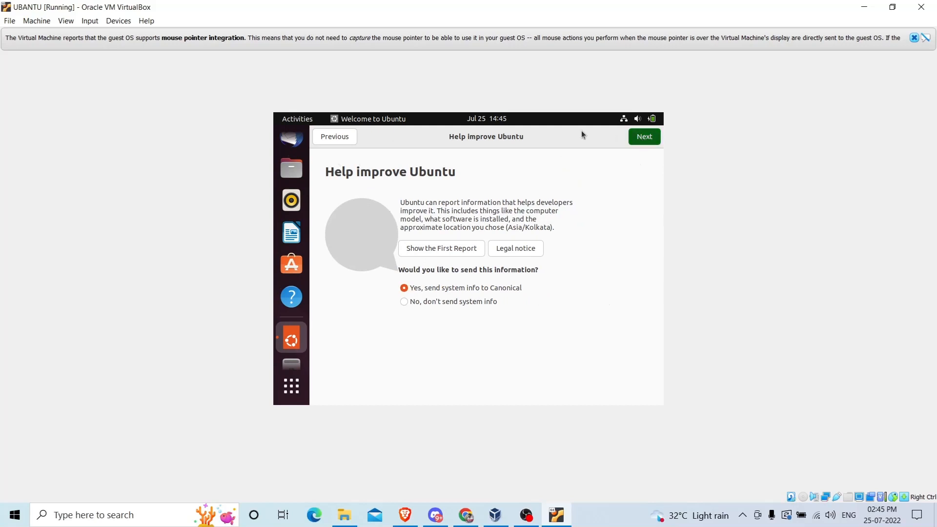
{"action": "left_click", "coordinate": [644, 137]}
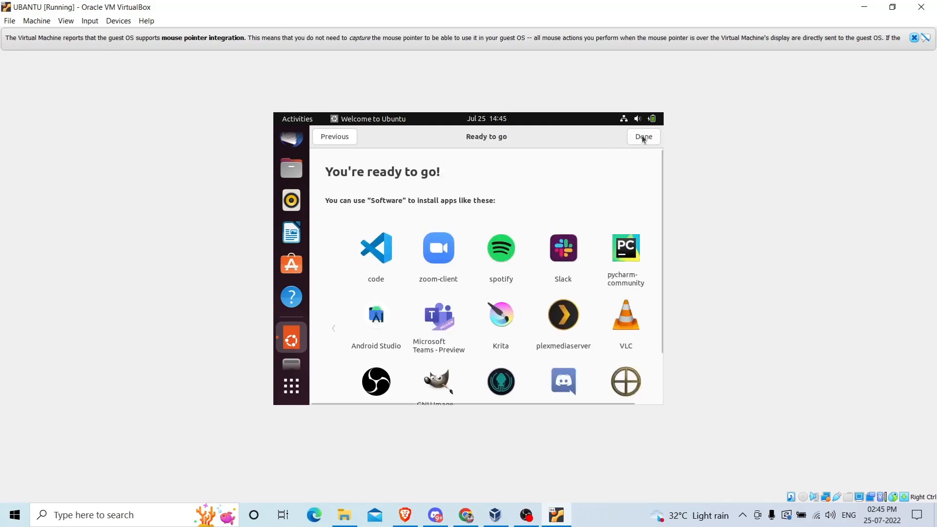
{"action": "left_click", "coordinate": [644, 137]}
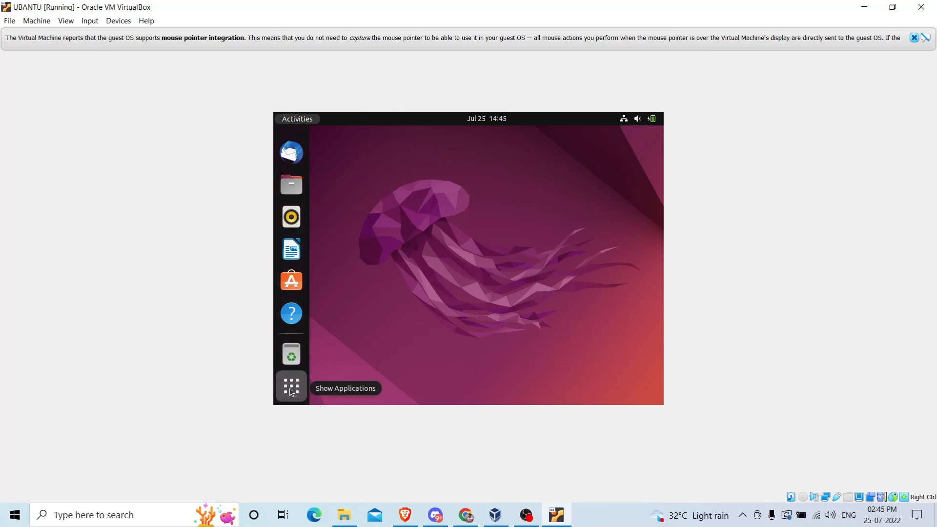
{"action": "left_click", "coordinate": [291, 387]}
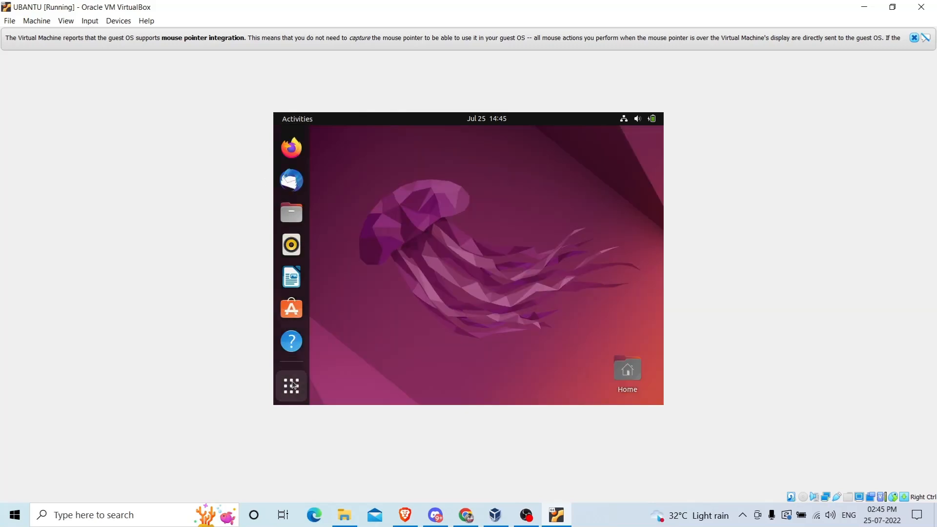
Step: Search the applications for 'se' and launch the Settings app
{"action": "left_click", "coordinate": [290, 386]}
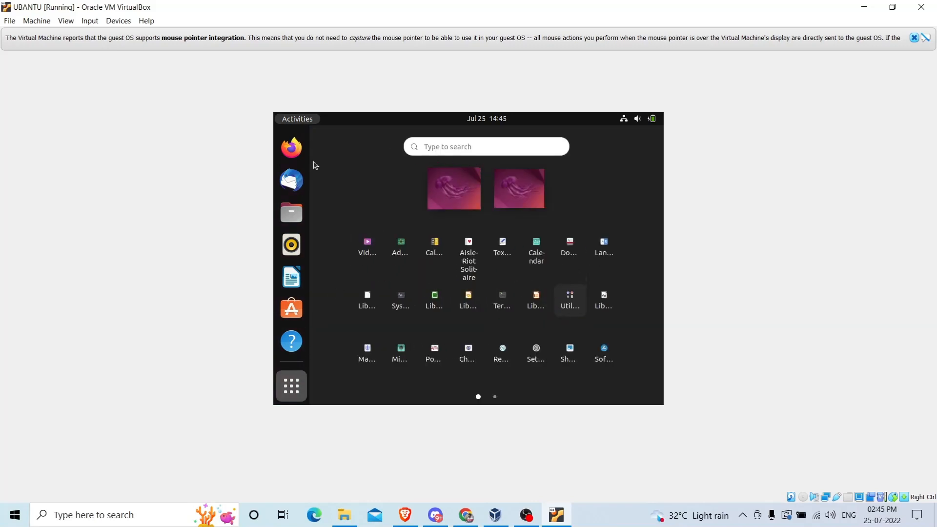
{"action": "mouse_move", "coordinate": [436, 325]}
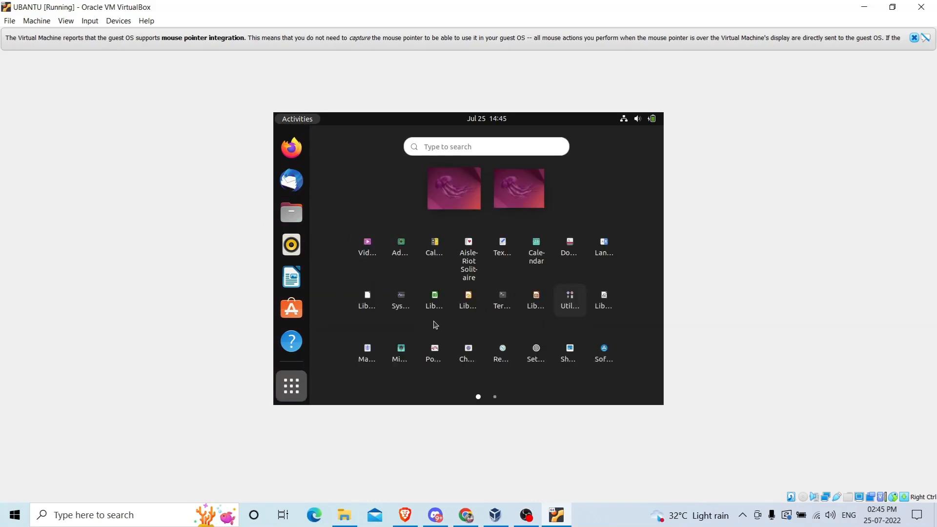
{"action": "left_click", "coordinate": [485, 146]}
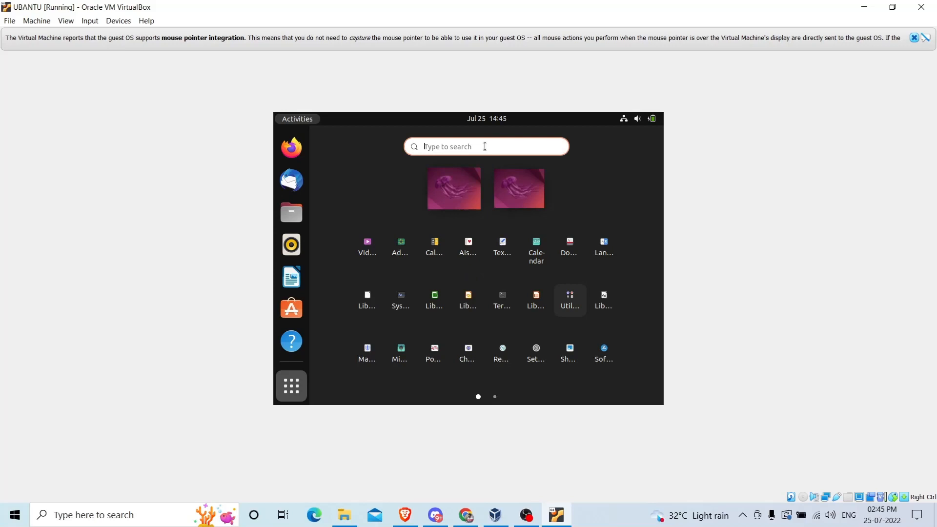
{"action": "type", "text": "sel"}
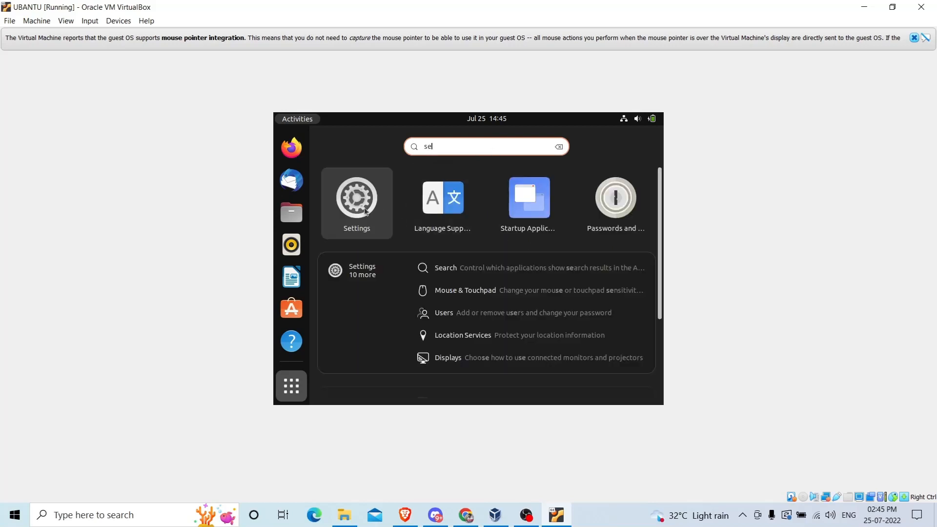
{"action": "left_click", "coordinate": [356, 198]}
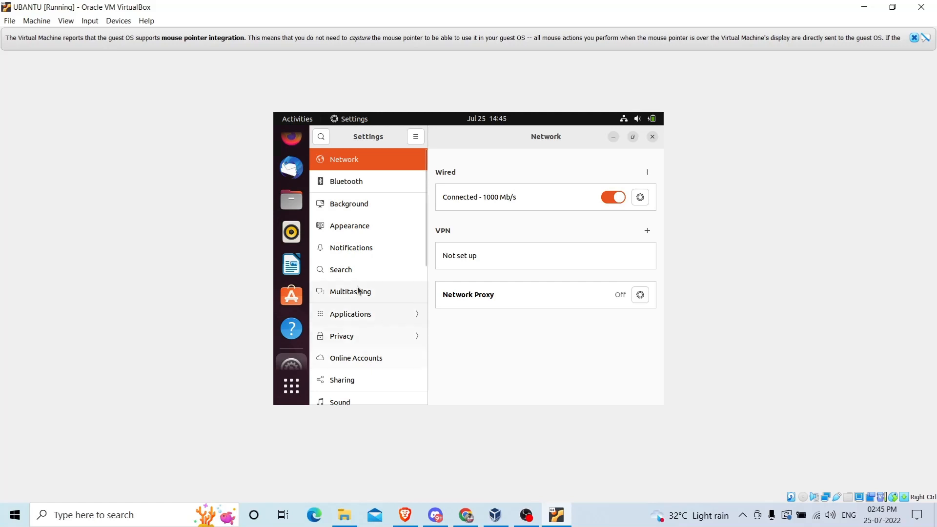
Step: Go to the Displays page and show the resolution list (currently 800 × 600)
{"action": "scroll", "scroll_direction": "down", "scroll_amount": 3}
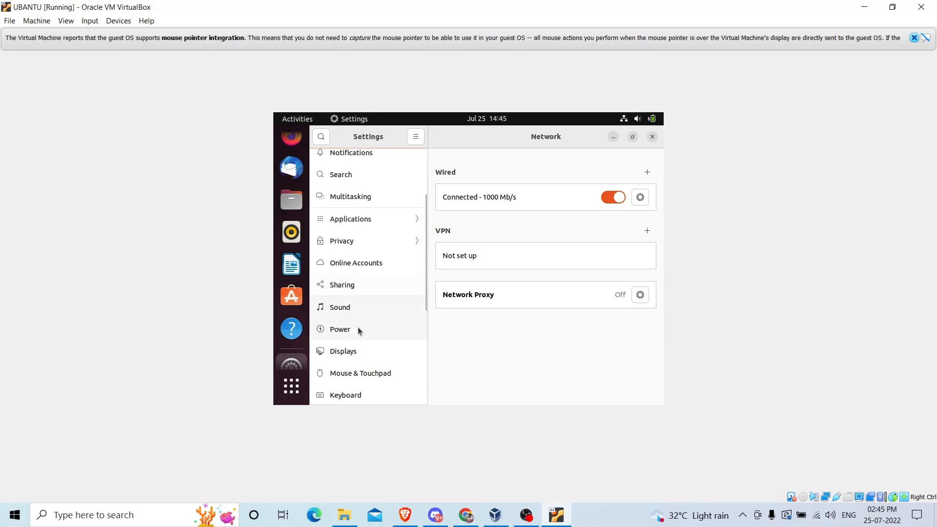
{"action": "left_click", "coordinate": [344, 351]}
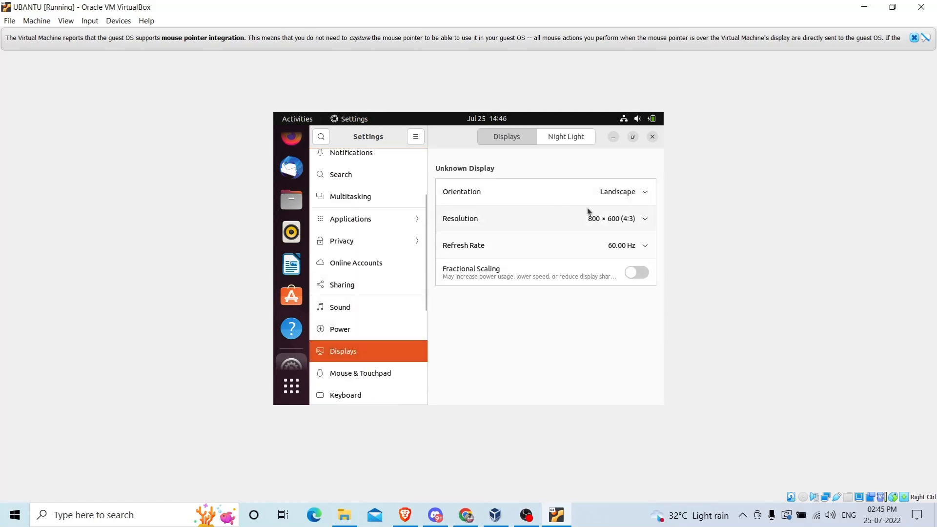
{"action": "left_click", "coordinate": [615, 219]}
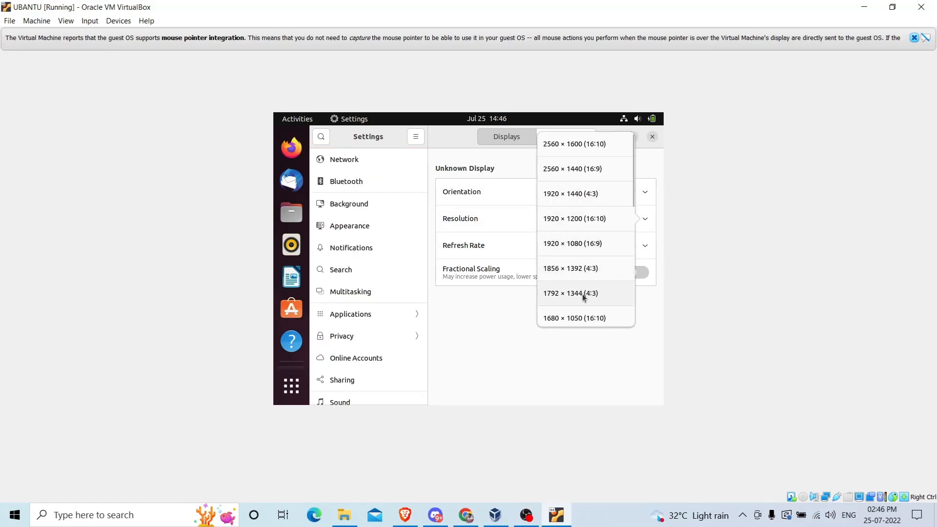
Step: Set the resolution to 1920 × 1080 (16:9), postpone Software Updater, apply and keep the changes
{"action": "left_click", "coordinate": [574, 244]}
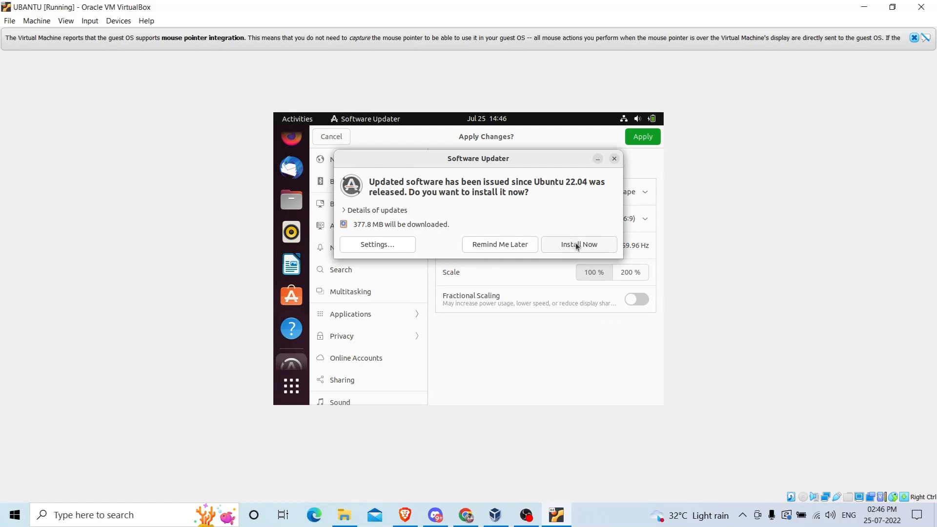
{"action": "mouse_move", "coordinate": [441, 201]}
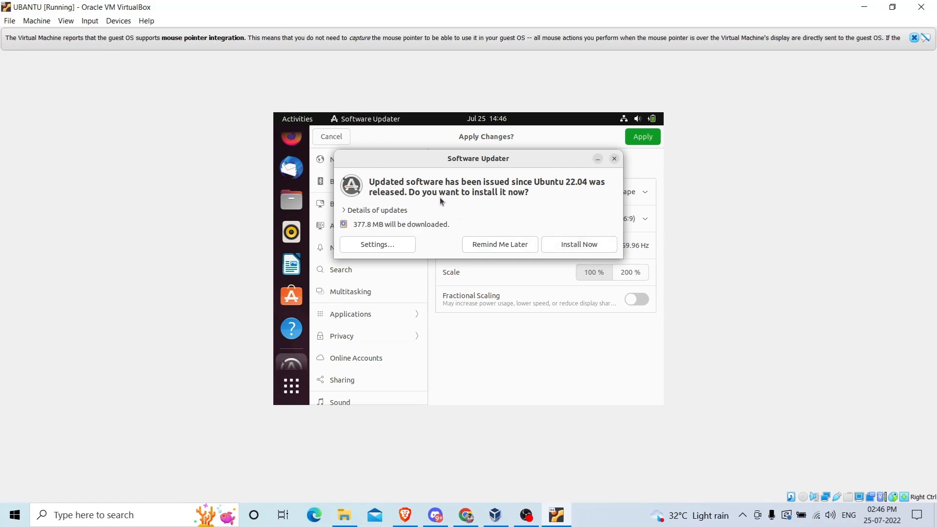
{"action": "mouse_move", "coordinate": [441, 244]}
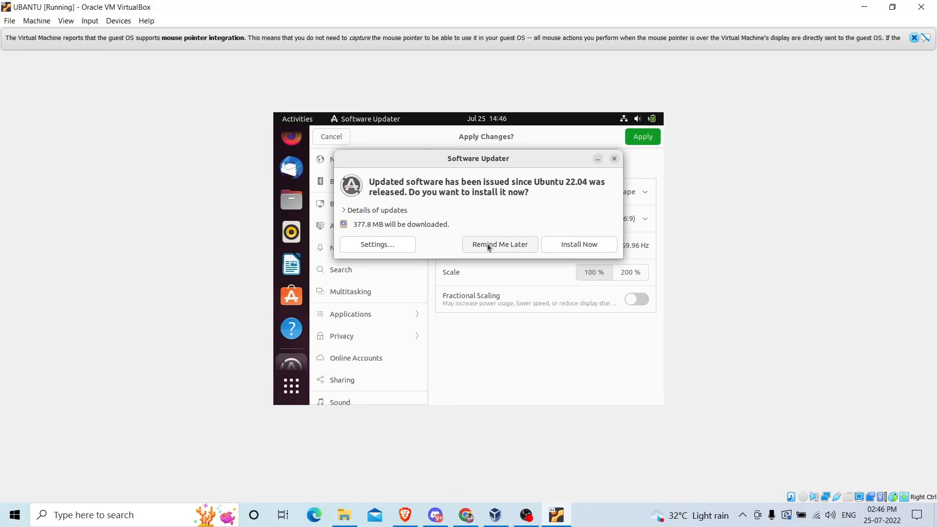
{"action": "left_click", "coordinate": [500, 244]}
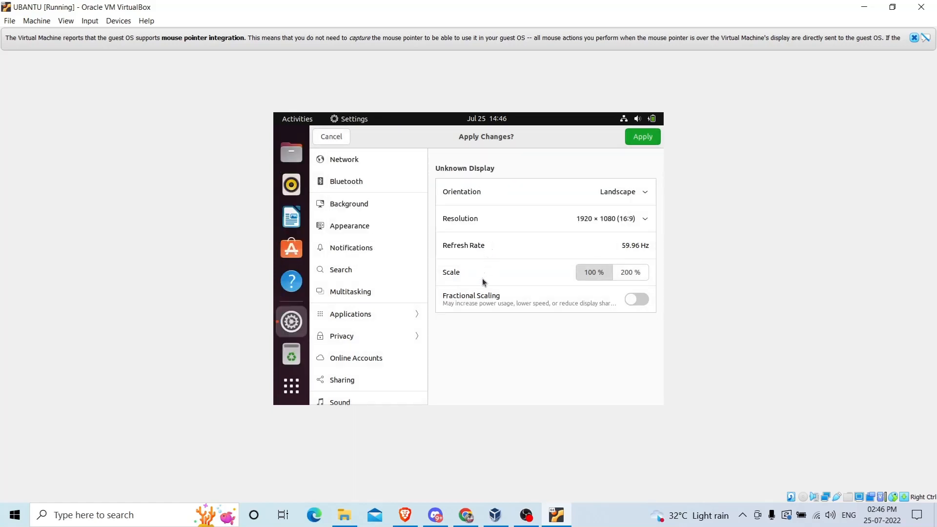
{"action": "mouse_move", "coordinate": [612, 246]}
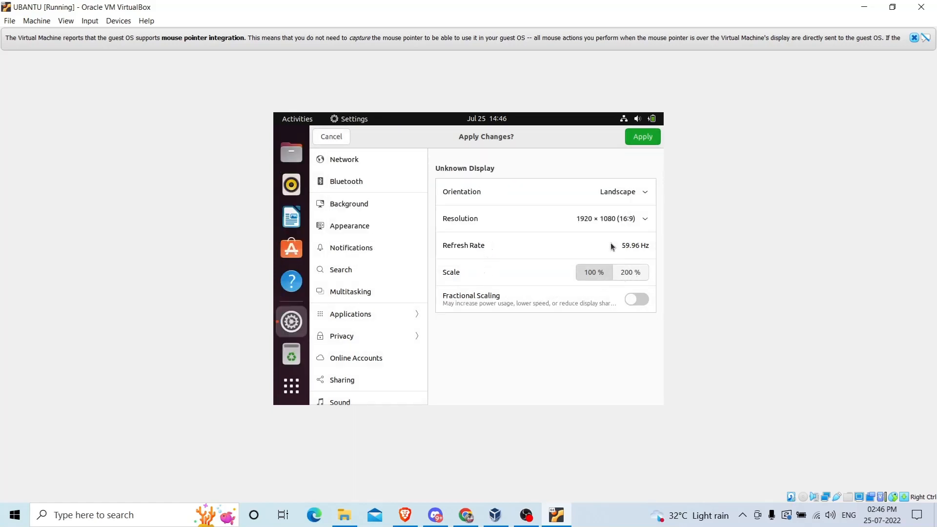
{"action": "left_click", "coordinate": [643, 136]}
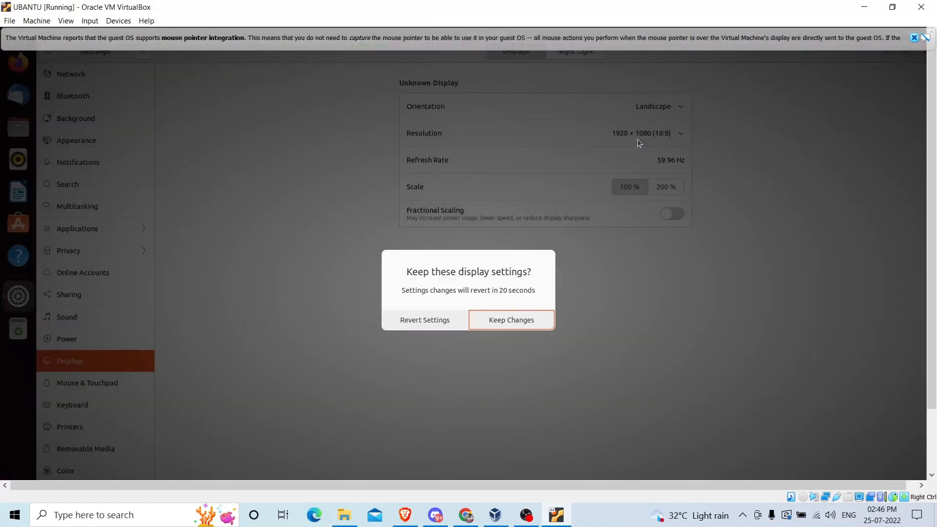
{"action": "left_click", "coordinate": [512, 319]}
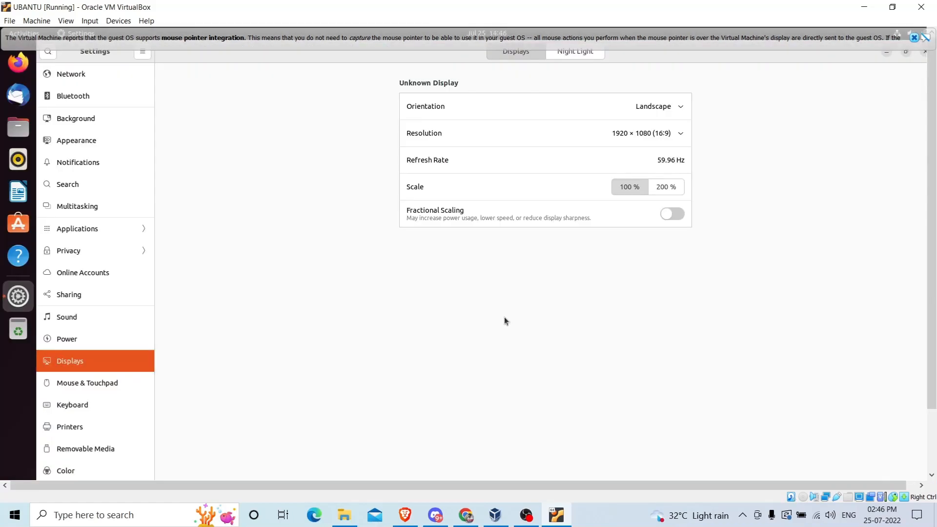
{"action": "mouse_move", "coordinate": [288, 319]}
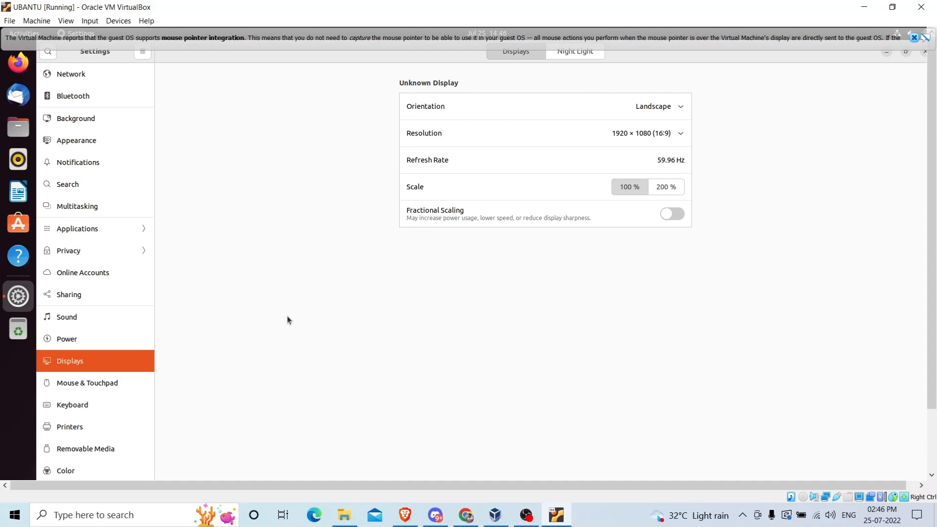
Step: Restore the VirtualBox window to windowed mode showing Ubuntu's application grid
{"action": "left_click", "coordinate": [913, 38]}
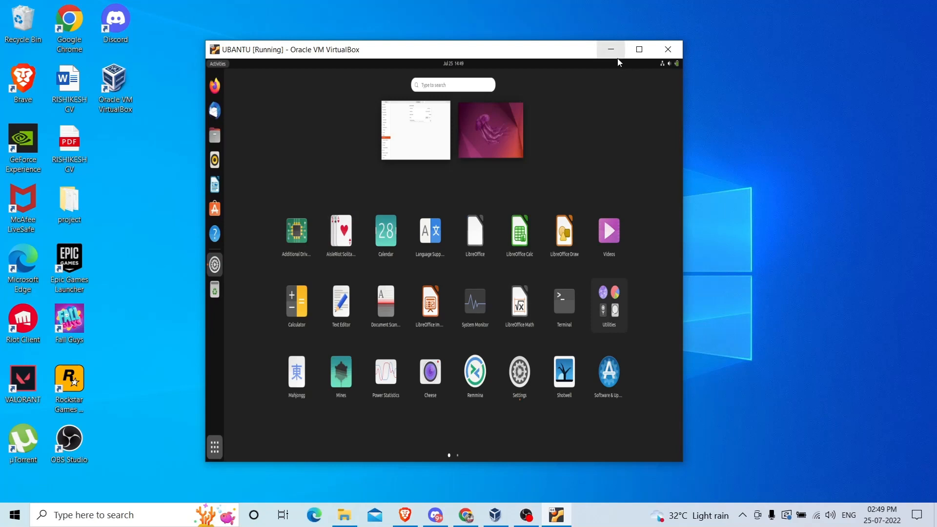
{"action": "mouse_move", "coordinate": [172, 108]}
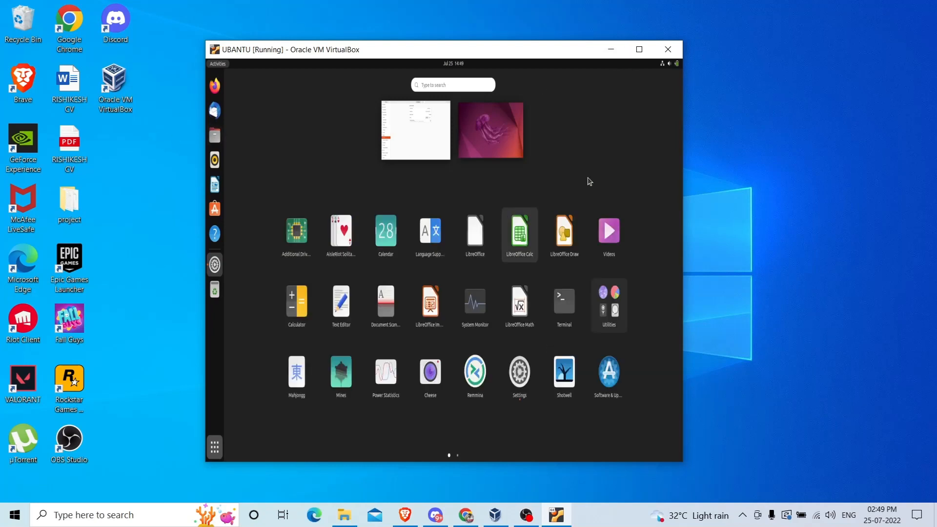
{"action": "mouse_move", "coordinate": [668, 49]}
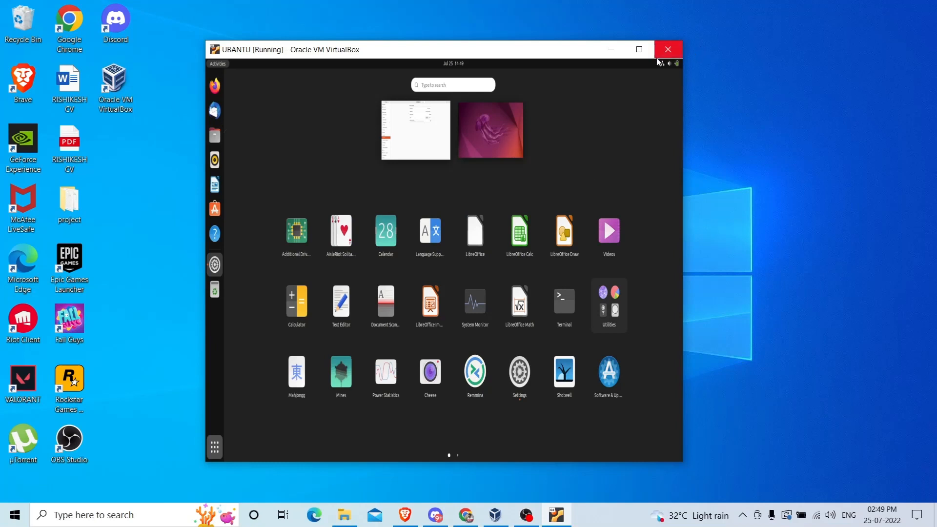